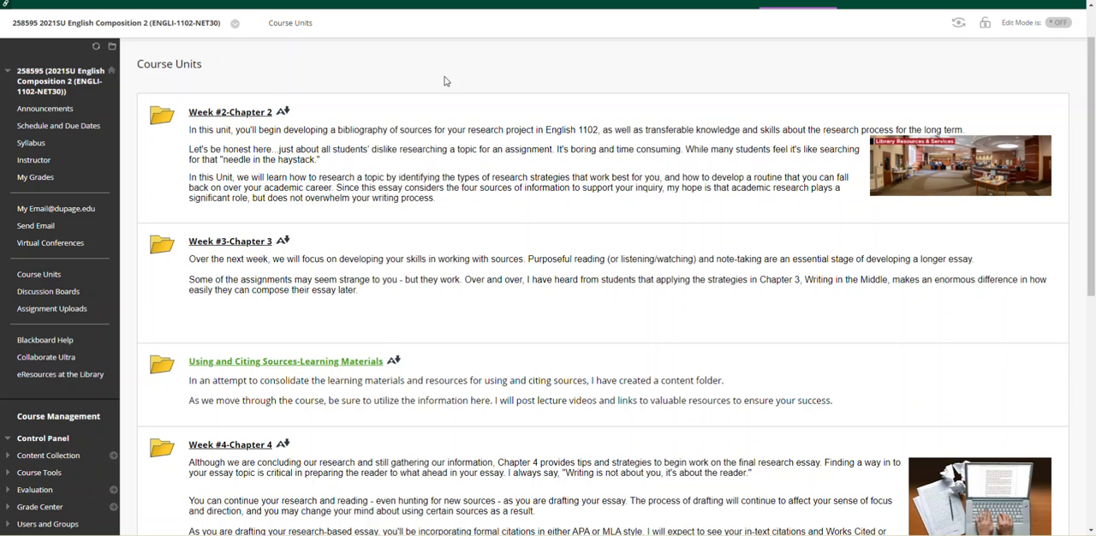
mouse_move(240, 125)
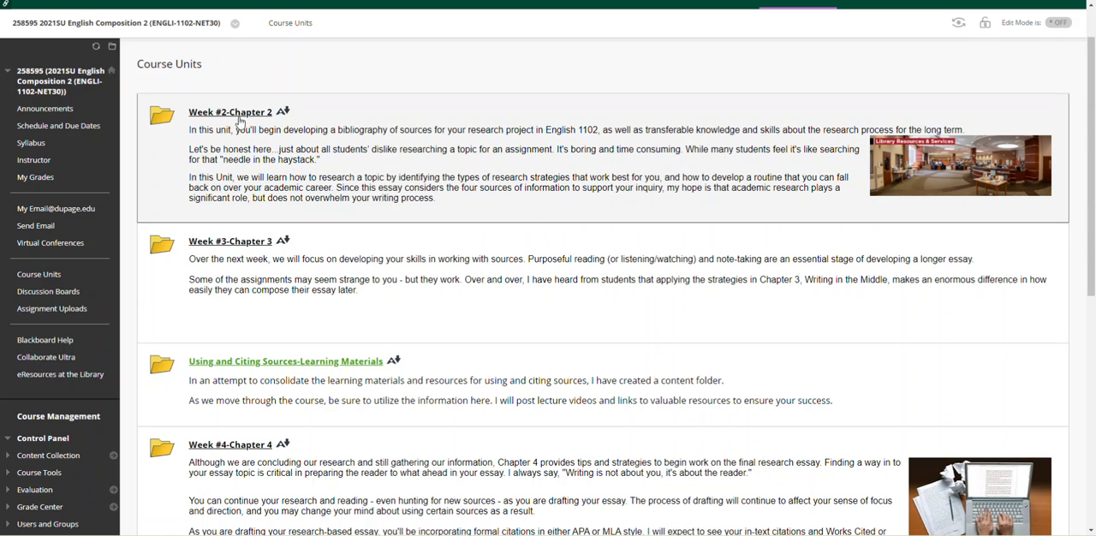
Step: Open the Week #2-Chapter 2 unit and read its overview, library research and readings
click(229, 112)
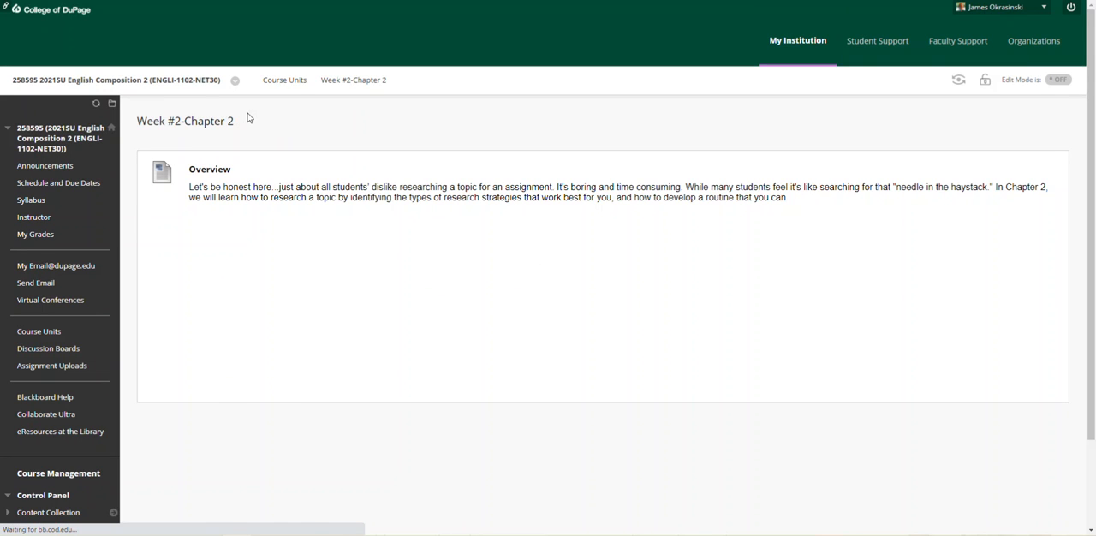
scroll(down, 3)
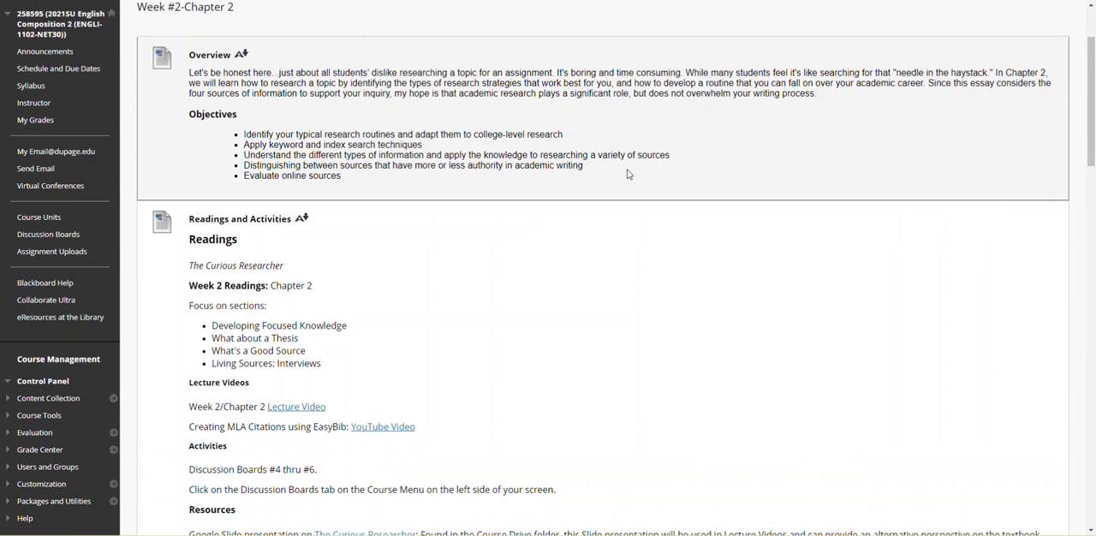
scroll(down, 3)
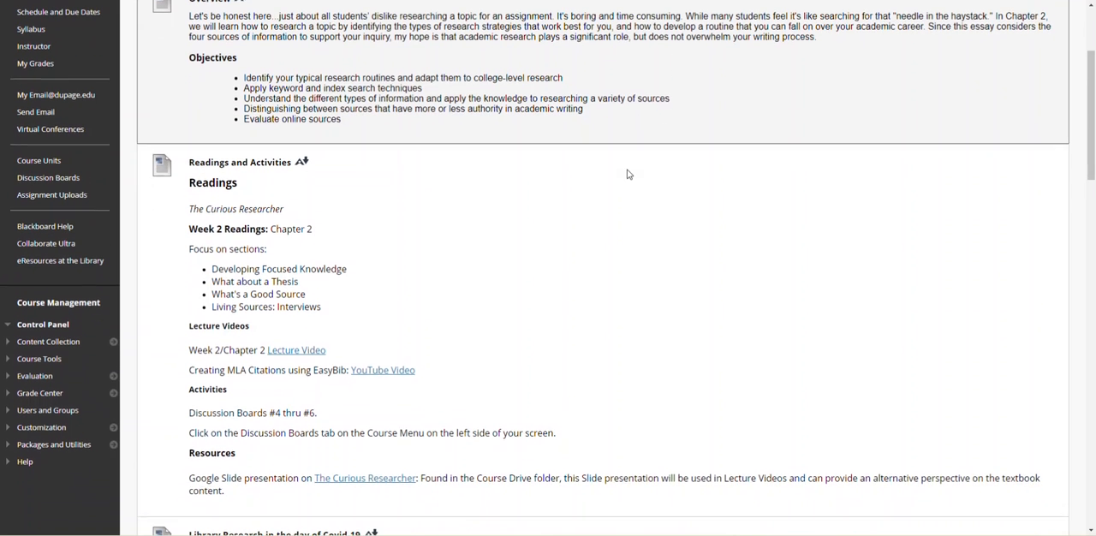
scroll(down, 3)
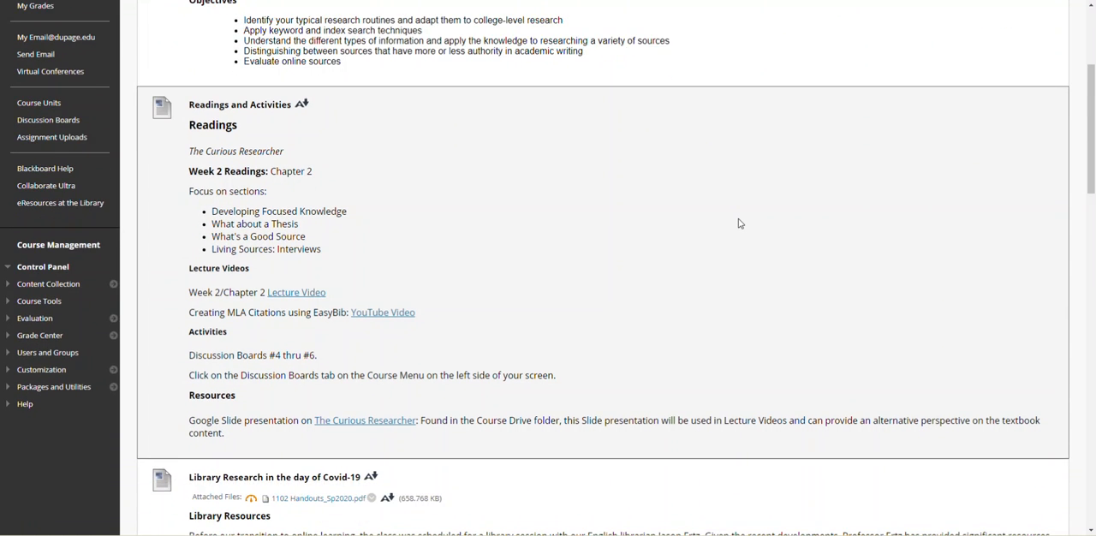
scroll(down, 3)
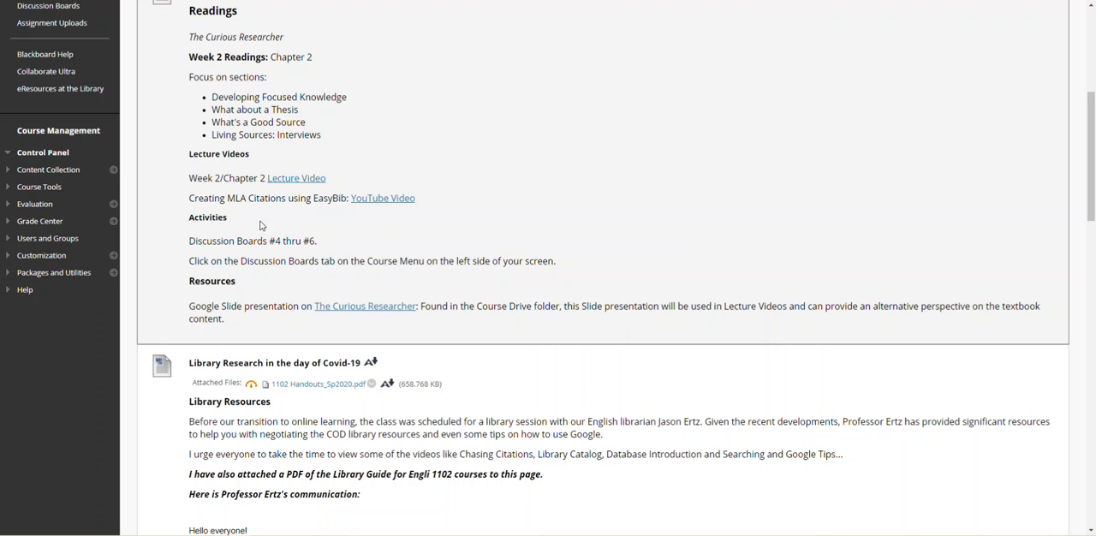
mouse_move(260, 223)
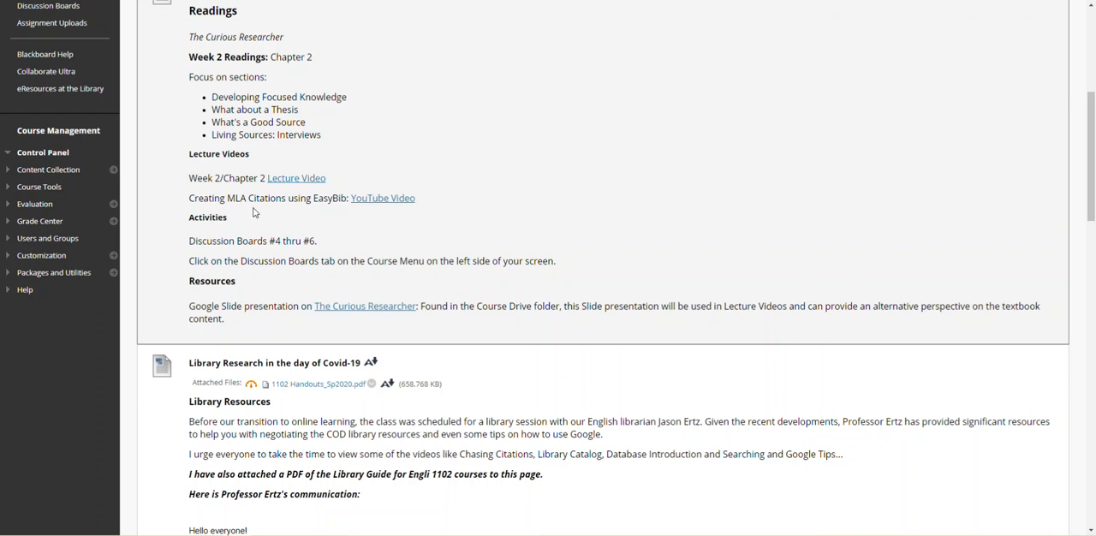
mouse_move(767, 200)
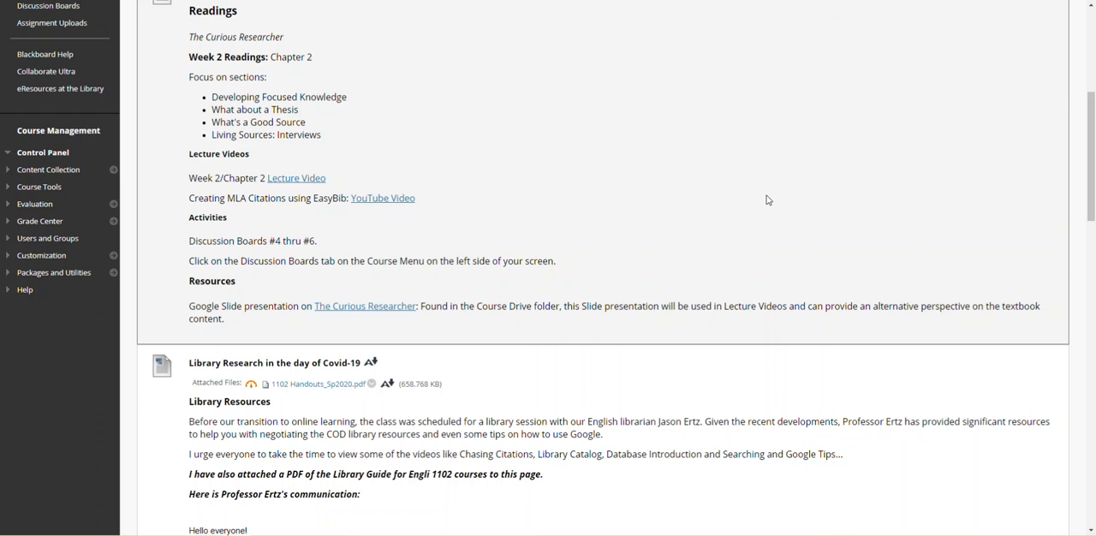
scroll(down, 3)
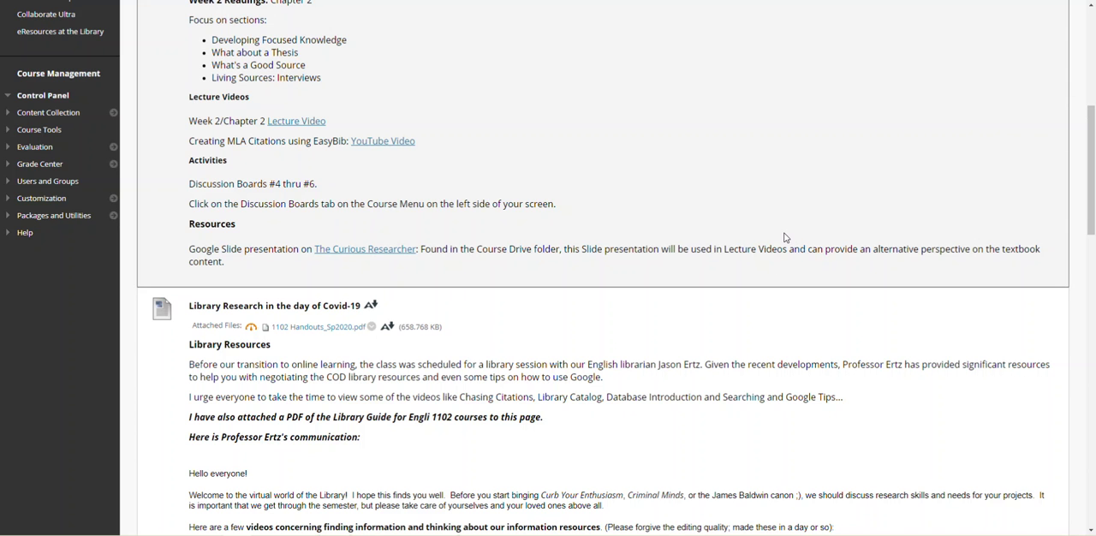
scroll(down, 3)
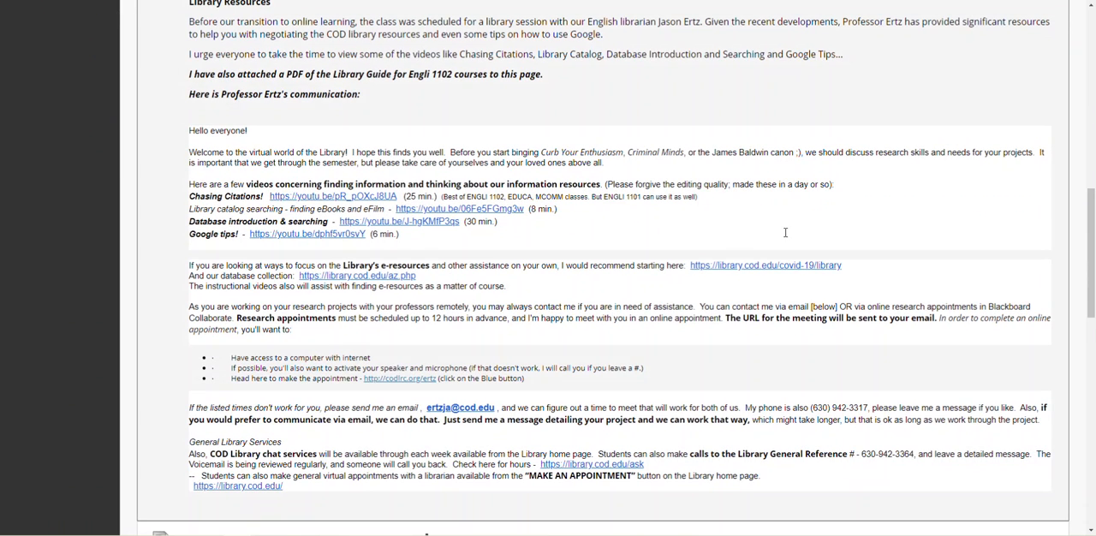
mouse_move(785, 236)
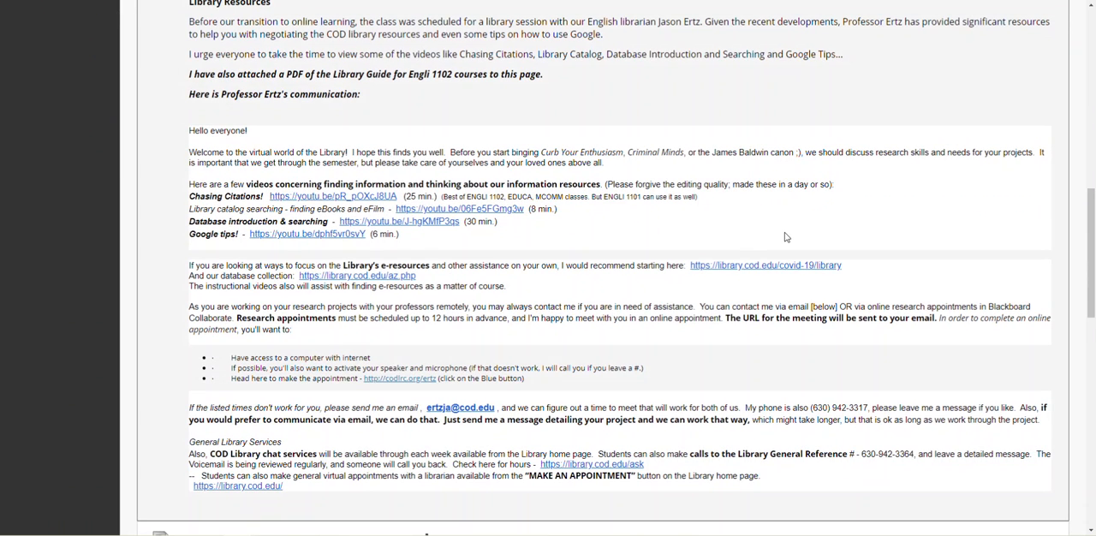
Step: Read the annotated bibliography assignment and annotation guidance, then return to the top
scroll(down, 3)
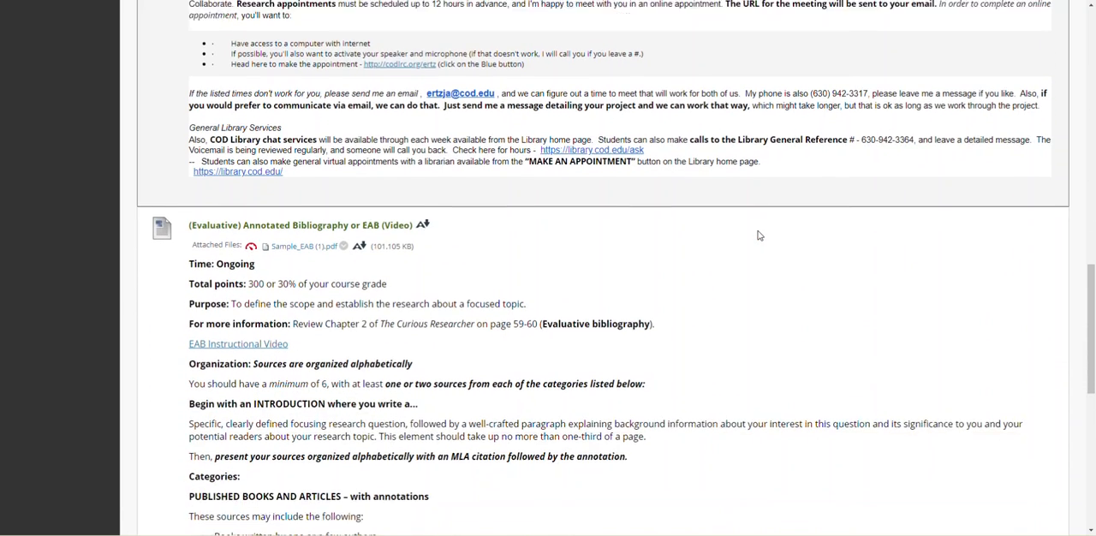
scroll(down, 3)
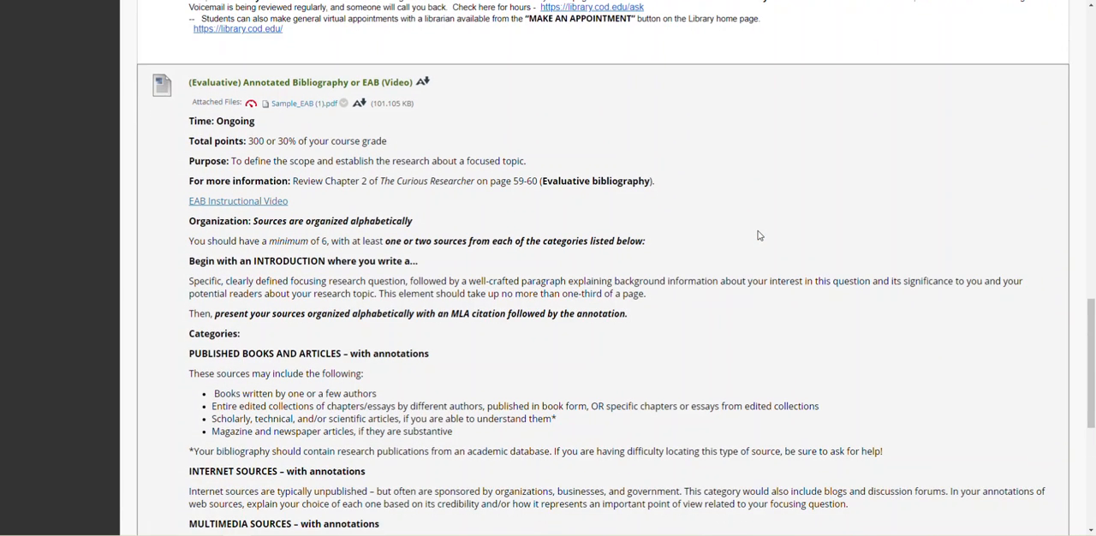
mouse_move(768, 233)
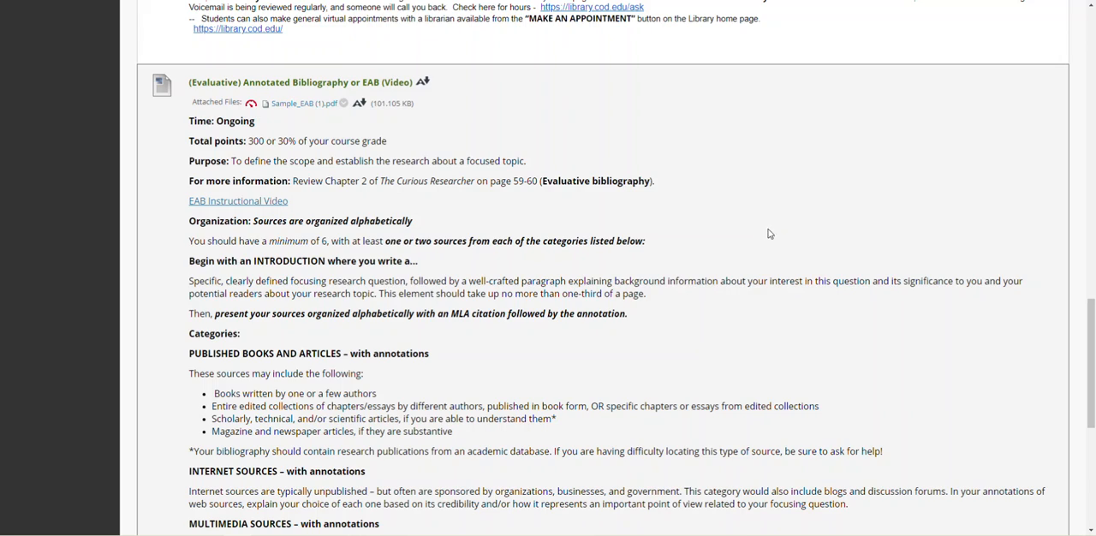
scroll(down, 3)
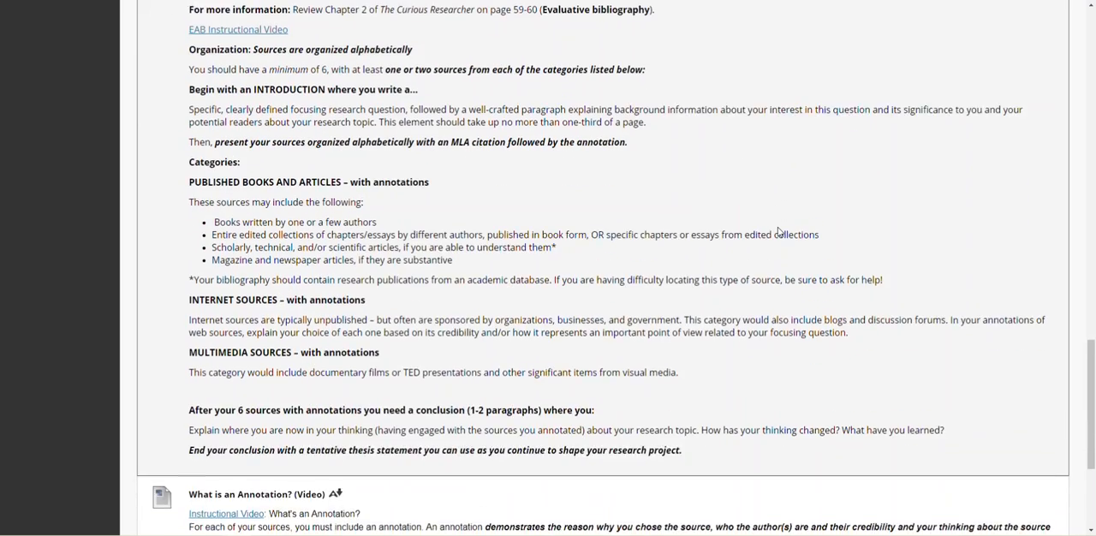
scroll(down, 3)
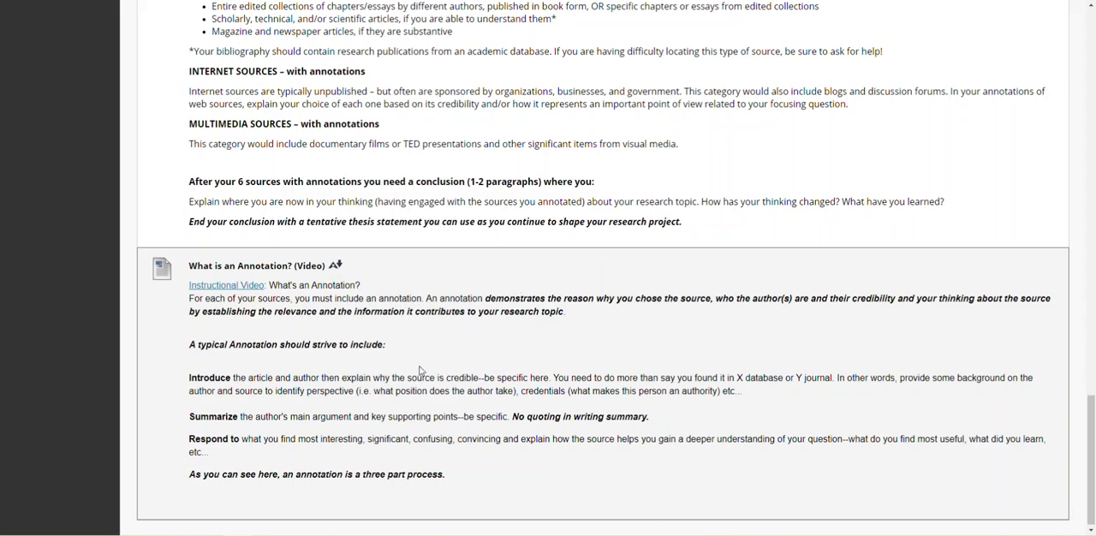
scroll(up, 3)
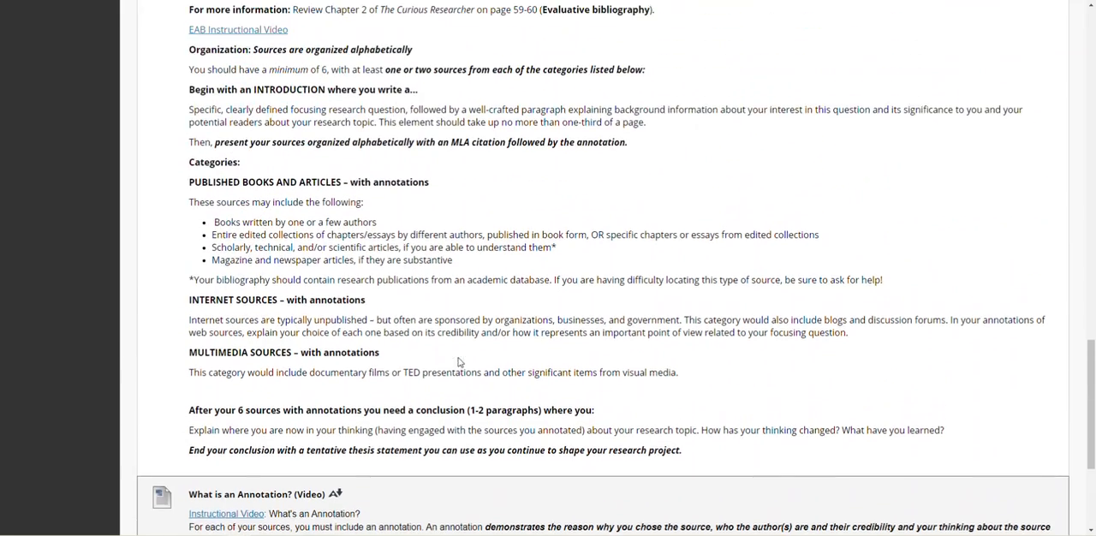
scroll(up, 3)
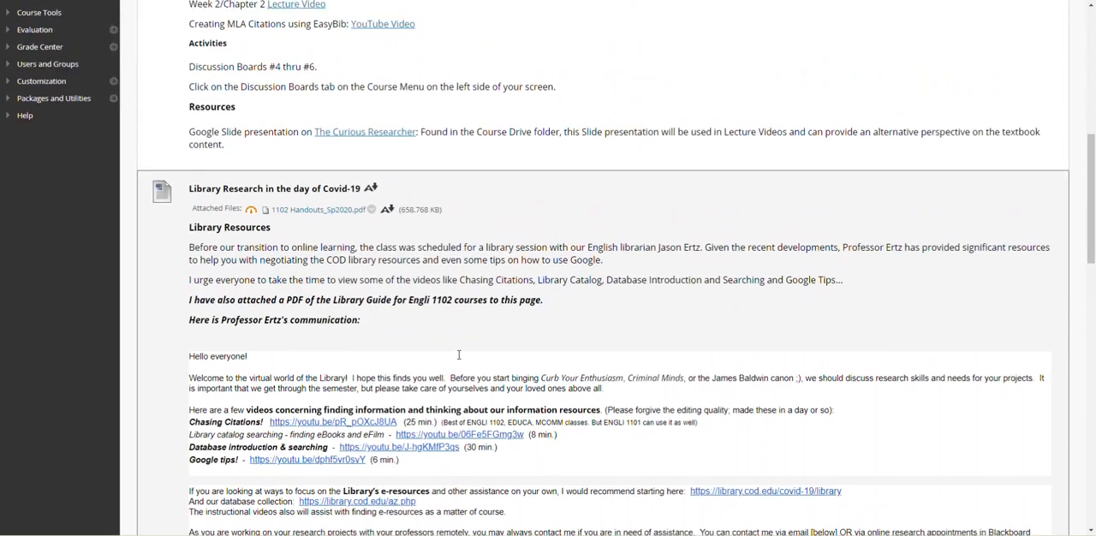
scroll(up, 3)
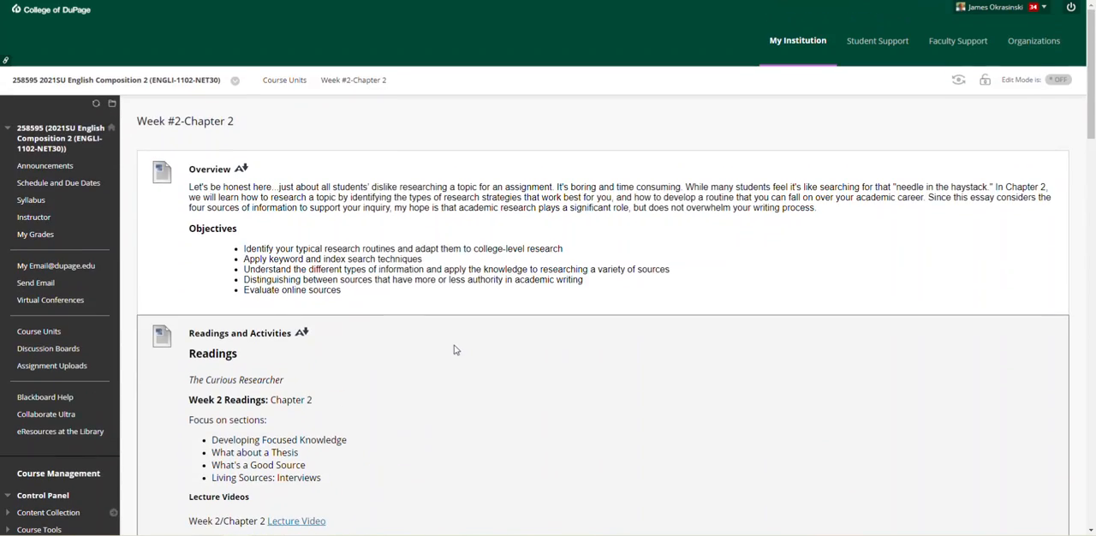
Step: Open the Engli 1102_Net 30 course folder in Google Drive
click(39, 331)
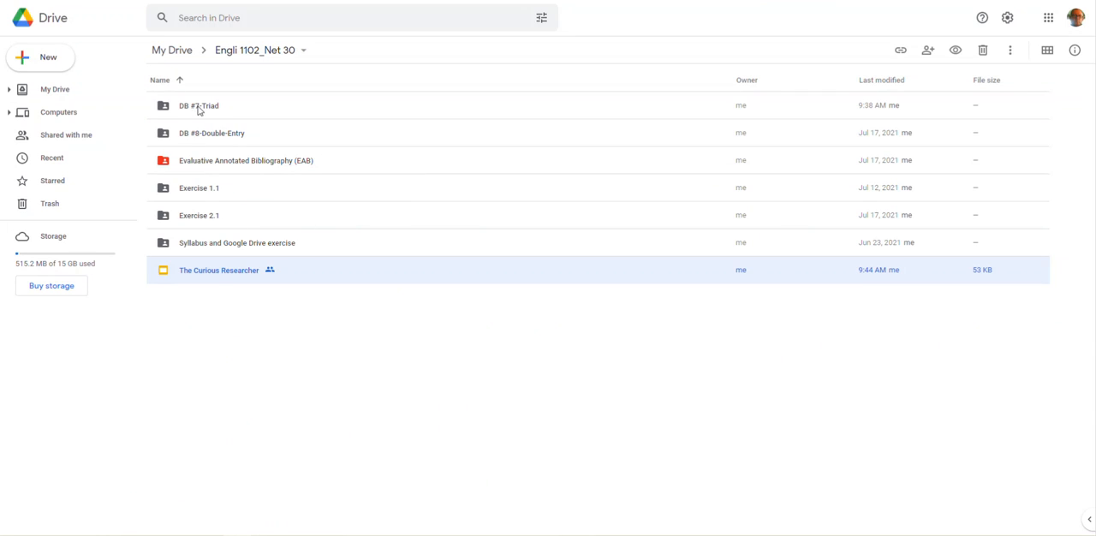
mouse_move(283, 123)
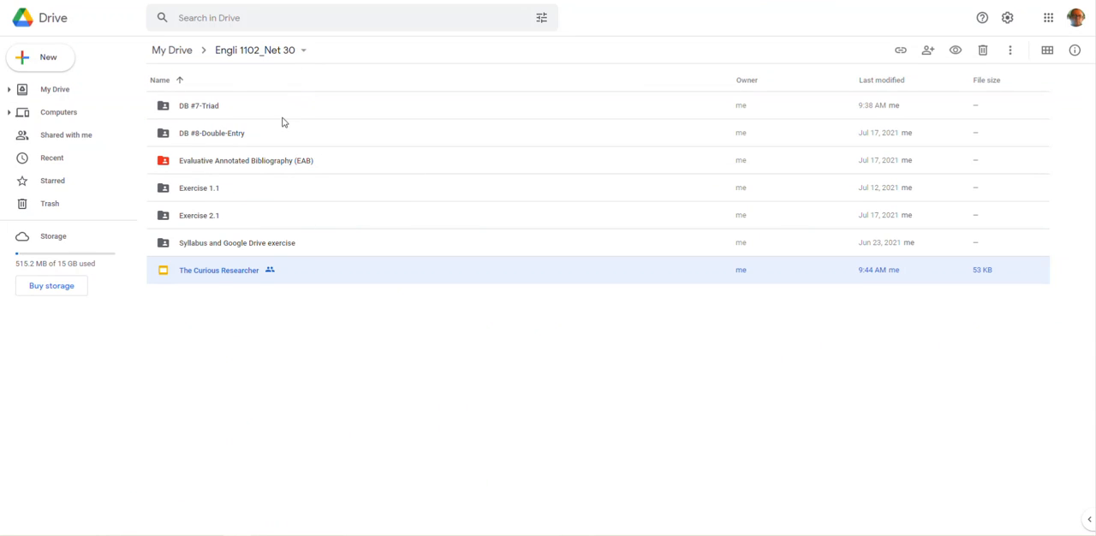
mouse_move(192, 123)
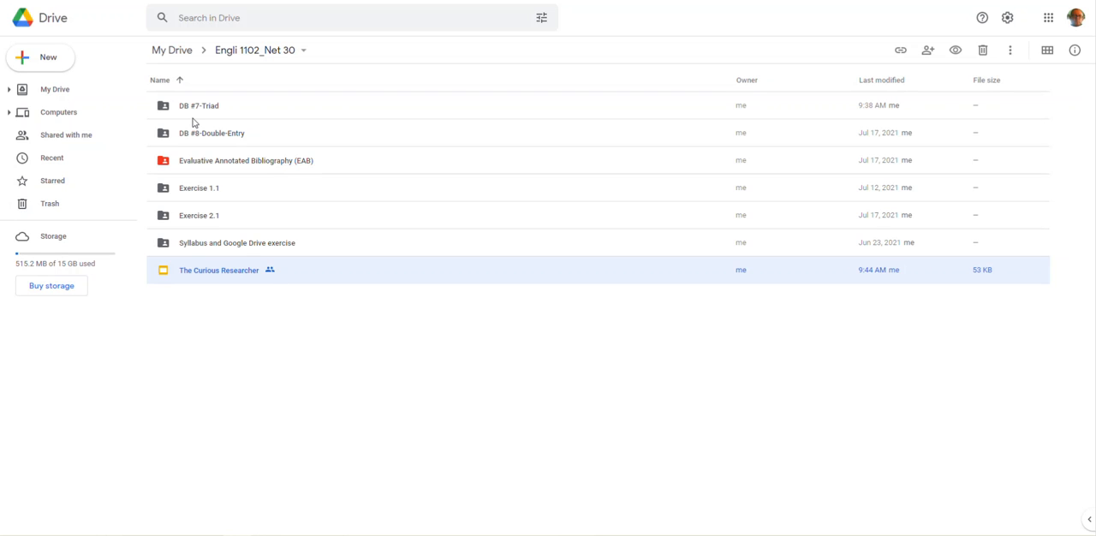
mouse_move(207, 119)
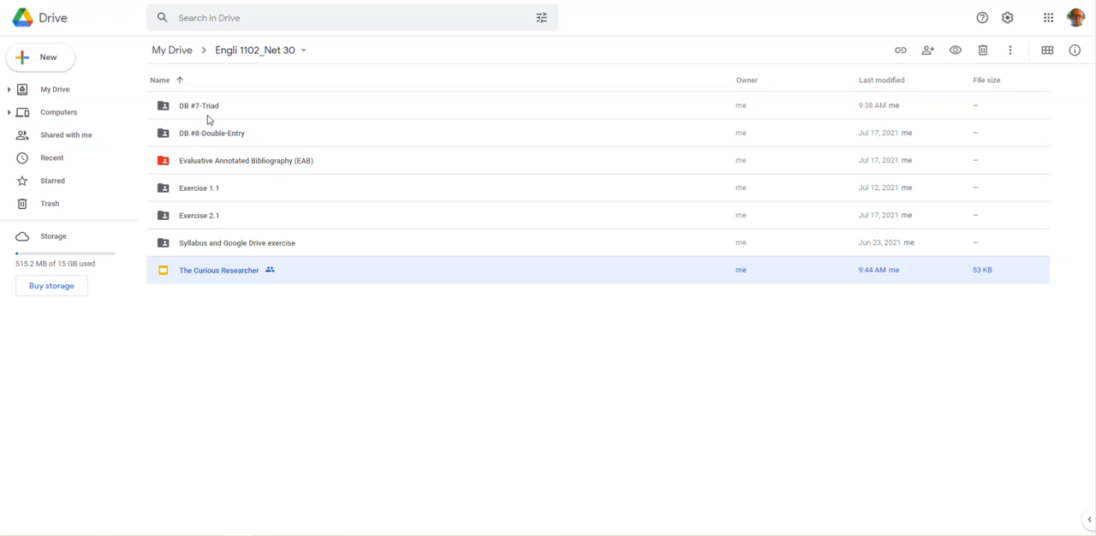
mouse_move(239, 139)
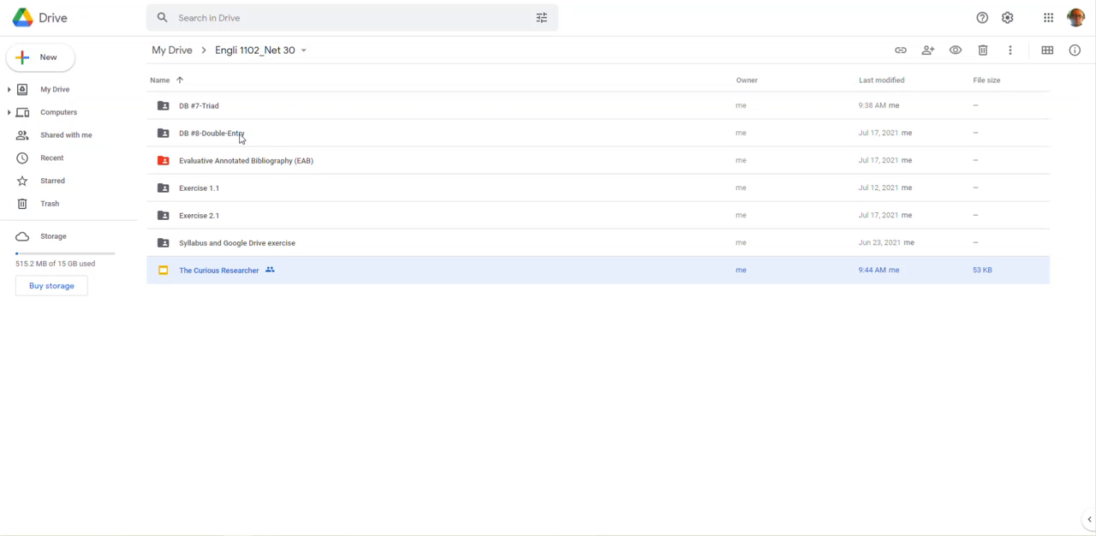
mouse_move(211, 133)
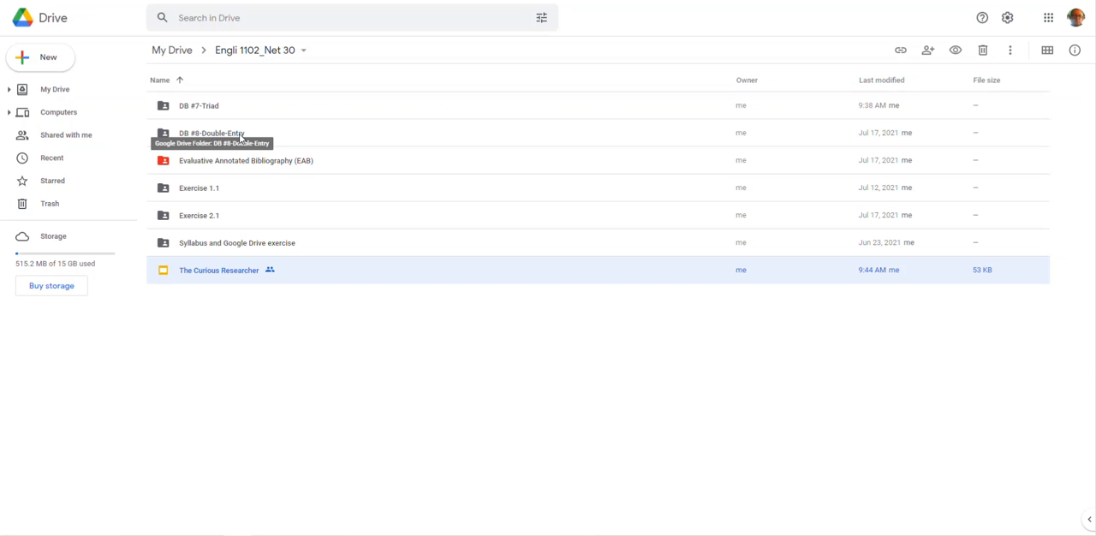
double_click(212, 132)
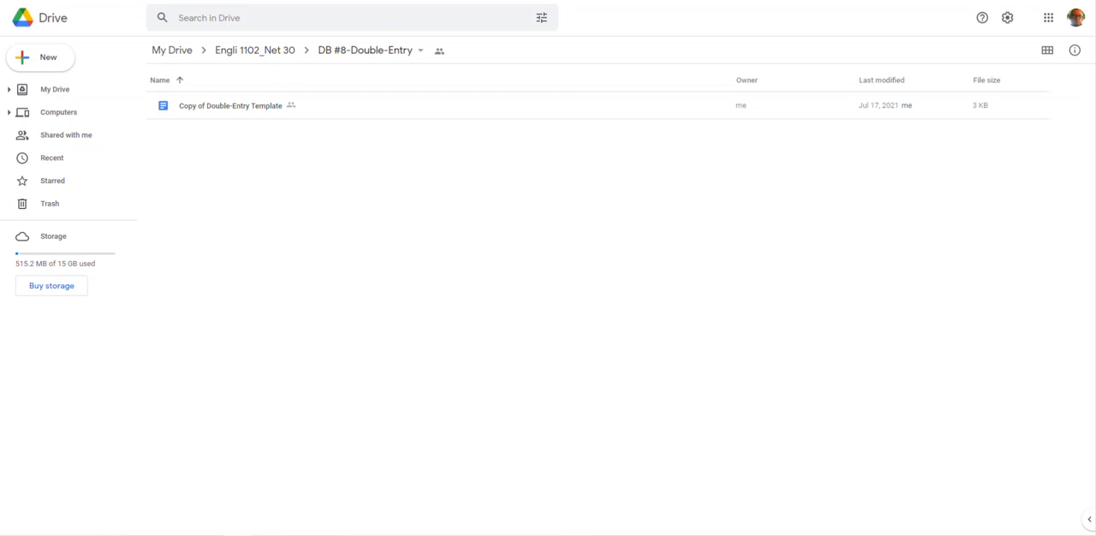
click(254, 49)
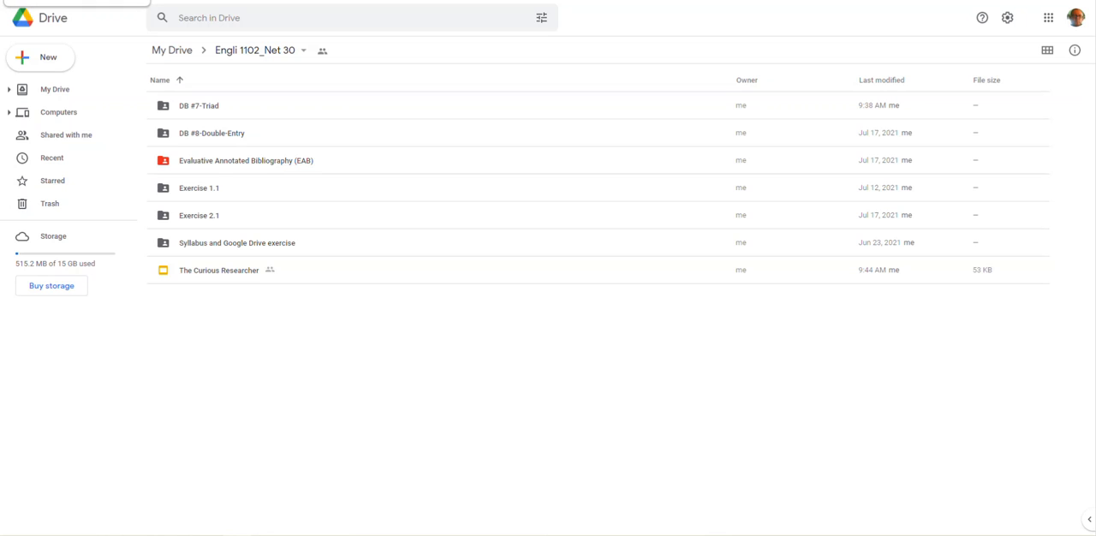
mouse_move(216, 171)
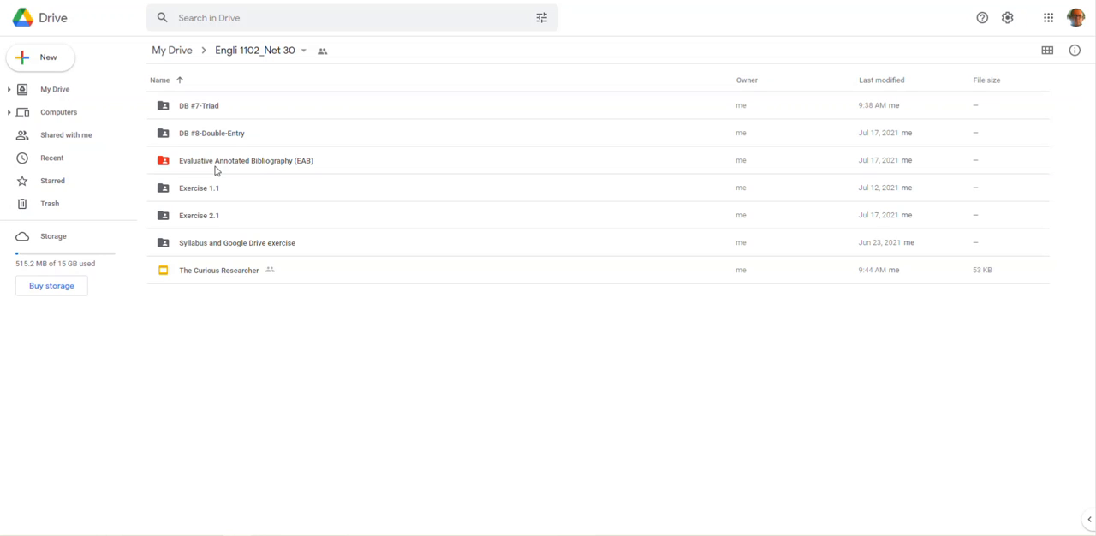
mouse_move(260, 172)
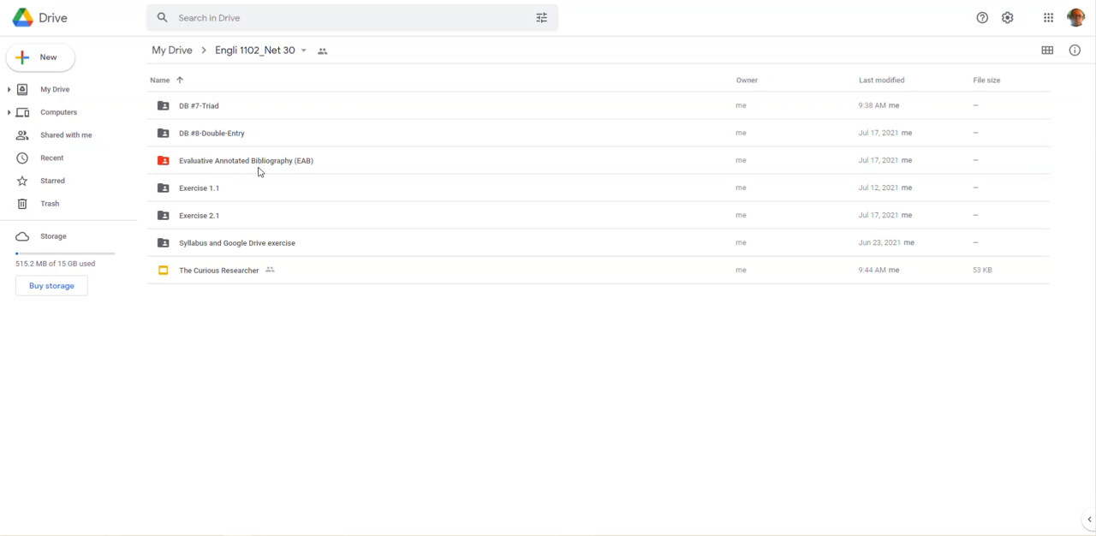
mouse_move(257, 162)
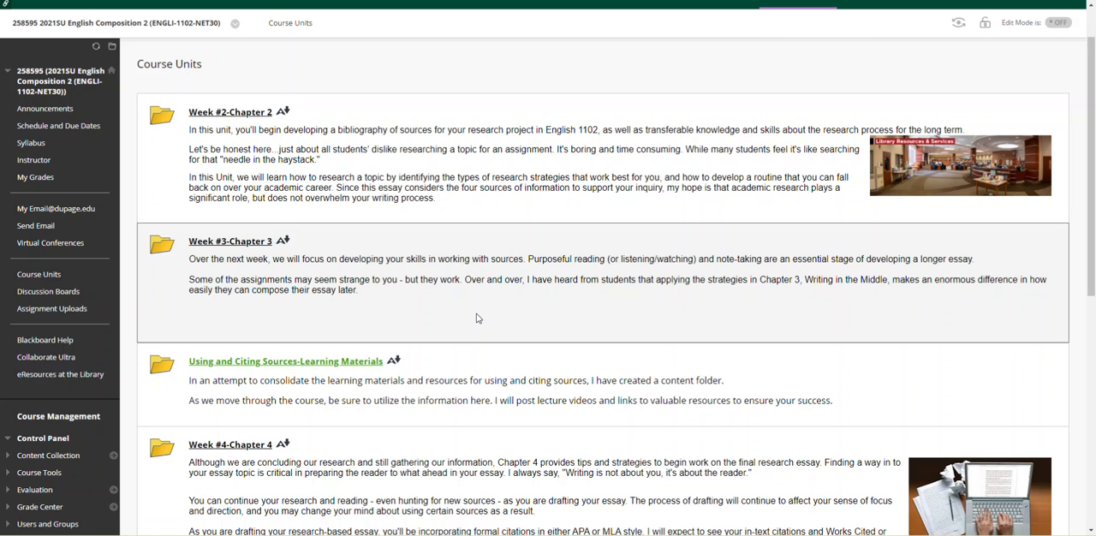
mouse_move(342, 370)
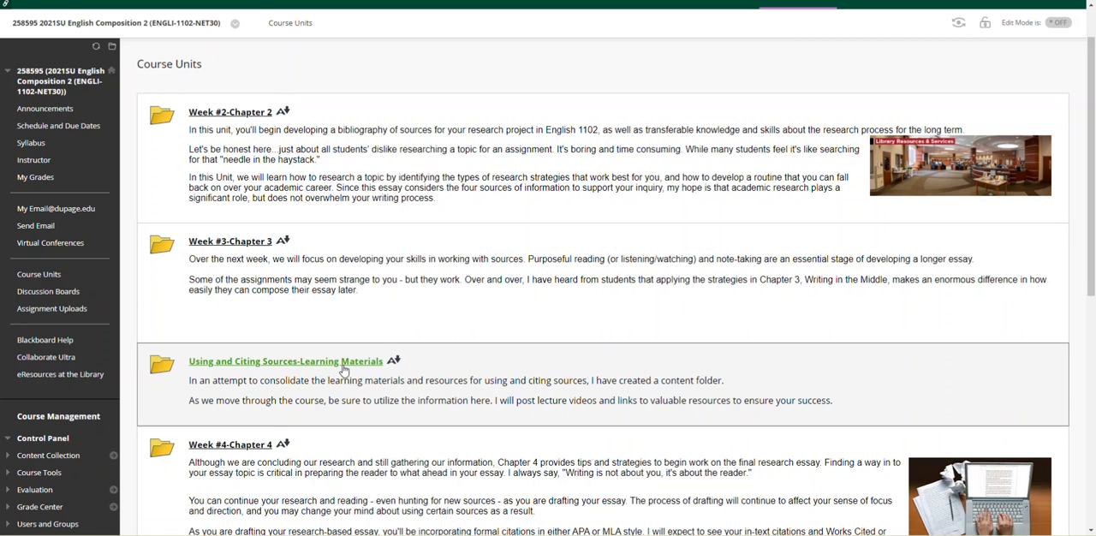
Step: Open the Using and Citing Sources-Learning Materials page with its overview videos
click(285, 361)
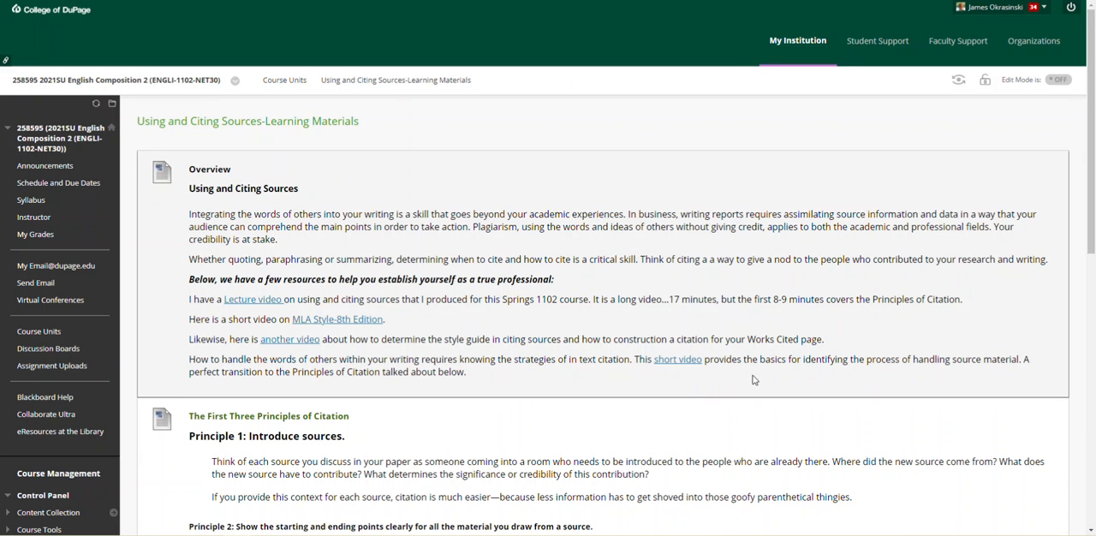
scroll(down, 3)
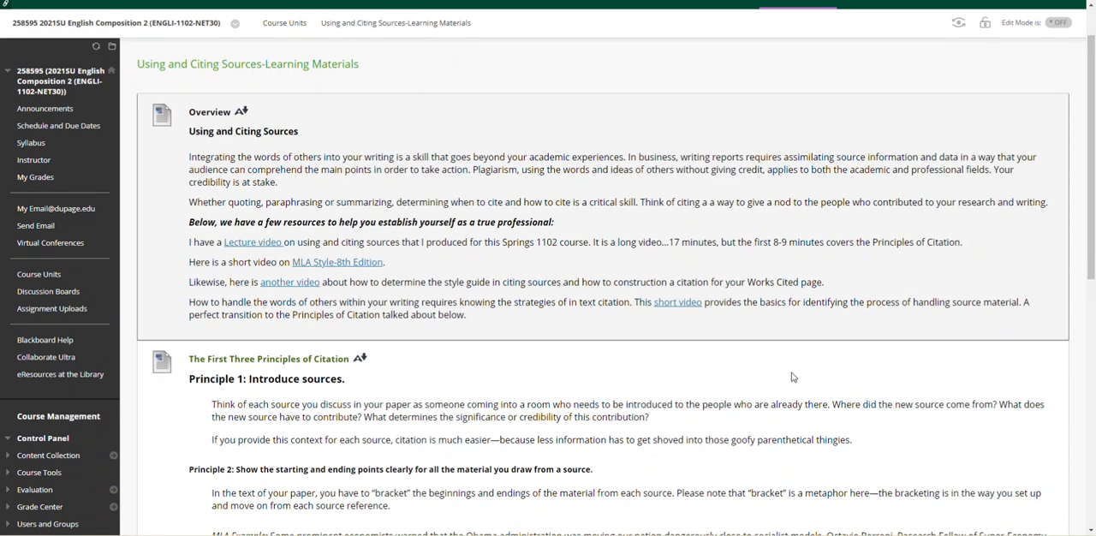
mouse_move(514, 260)
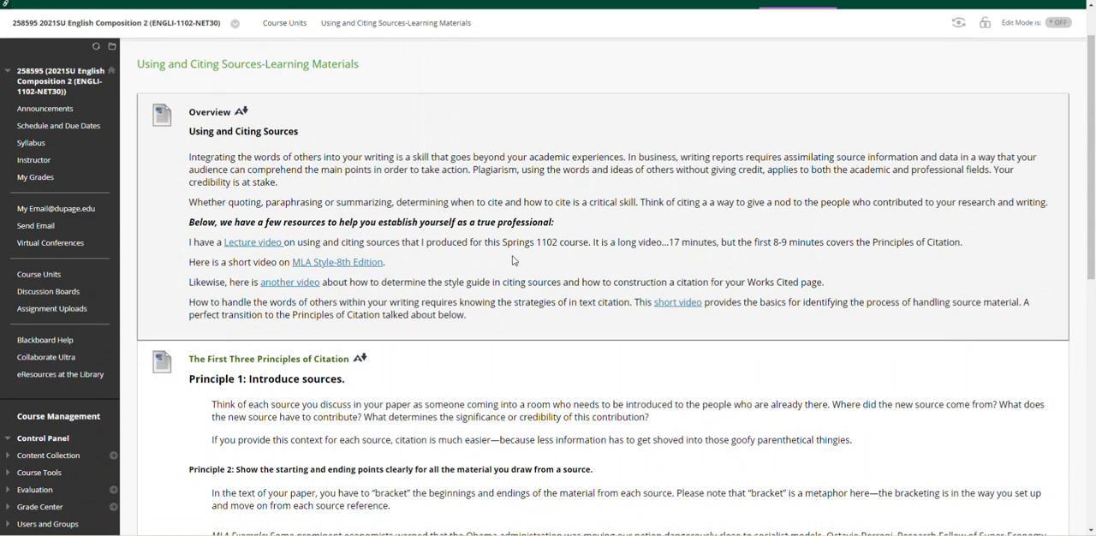
mouse_move(621, 253)
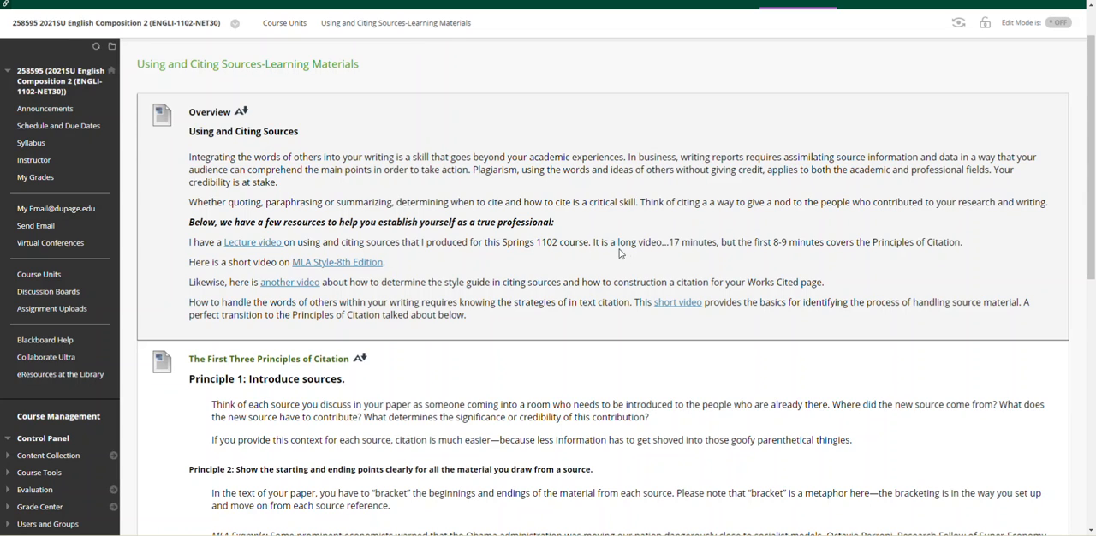
mouse_move(692, 258)
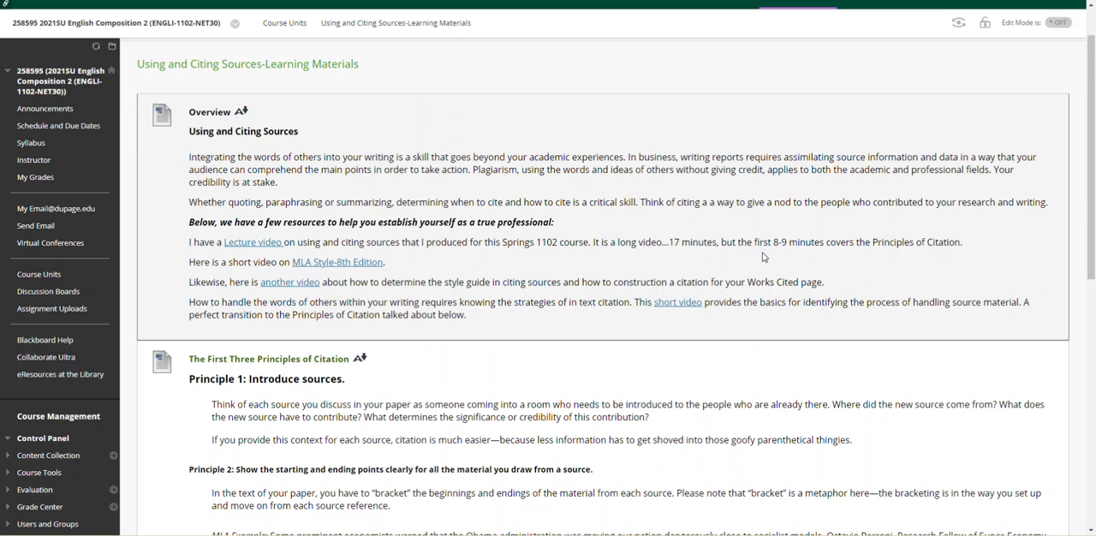
mouse_move(923, 255)
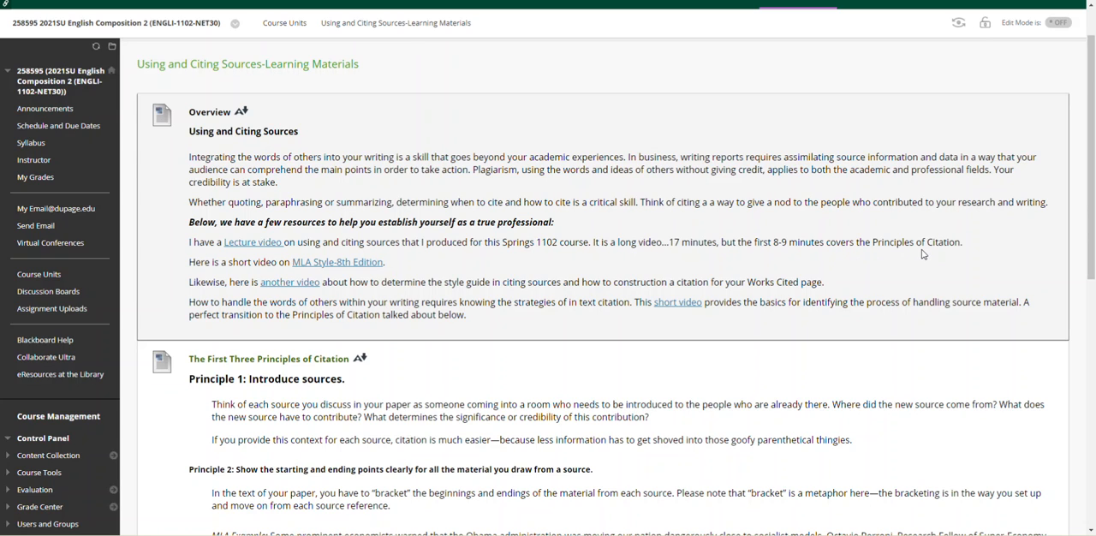
mouse_move(408, 279)
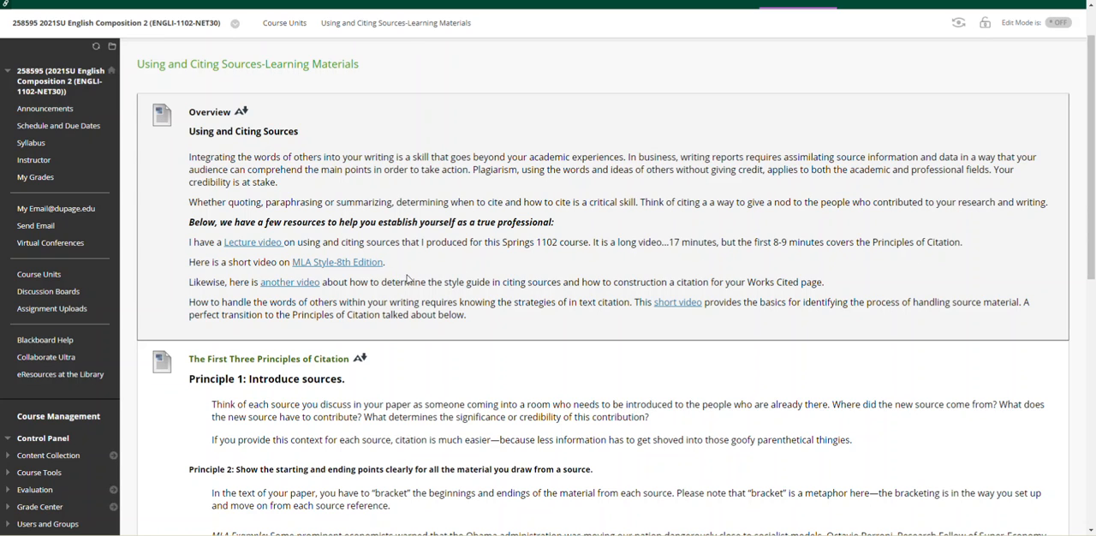
mouse_move(420, 270)
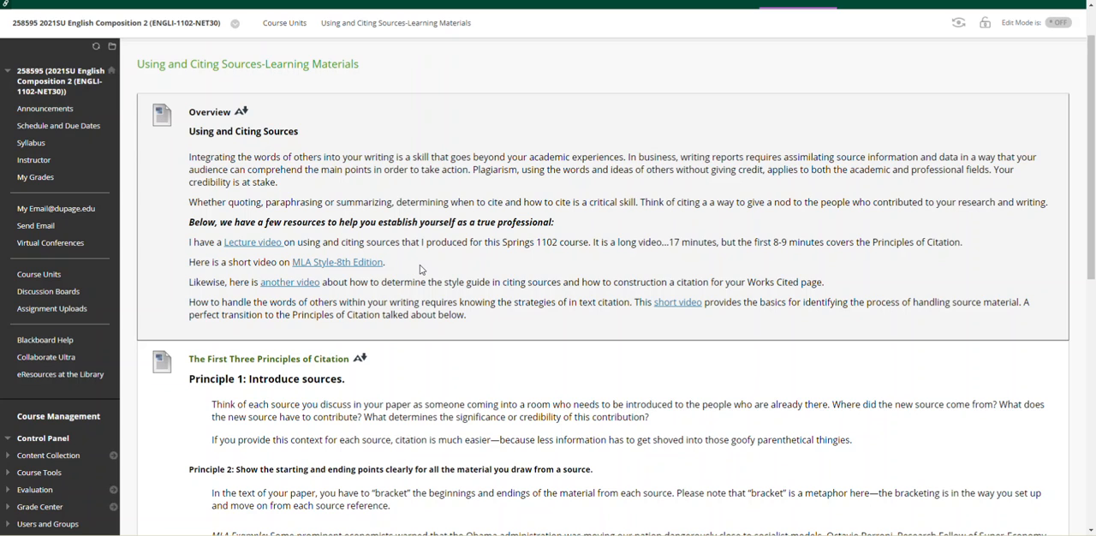
mouse_move(386, 297)
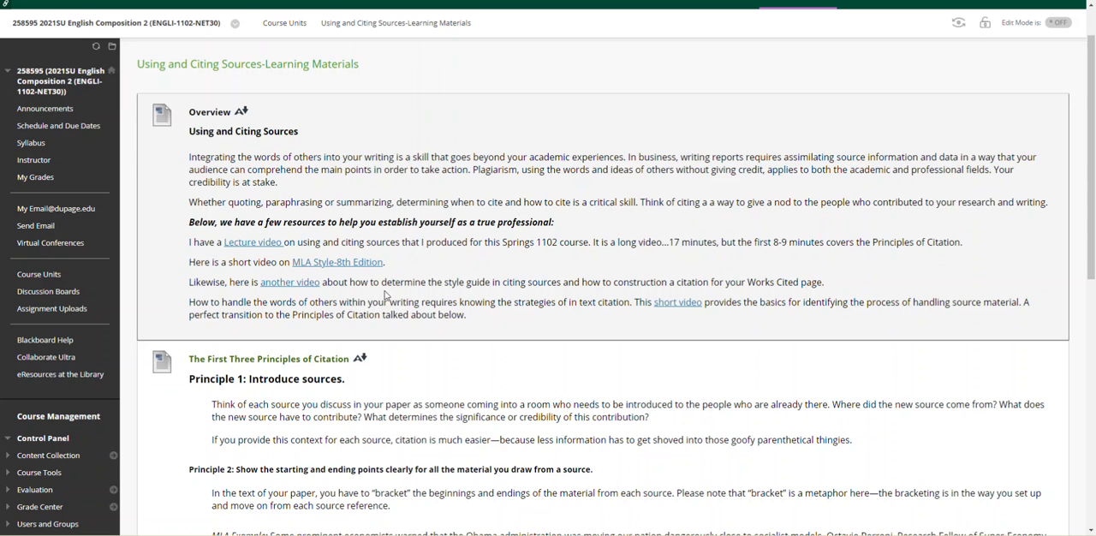
mouse_move(601, 288)
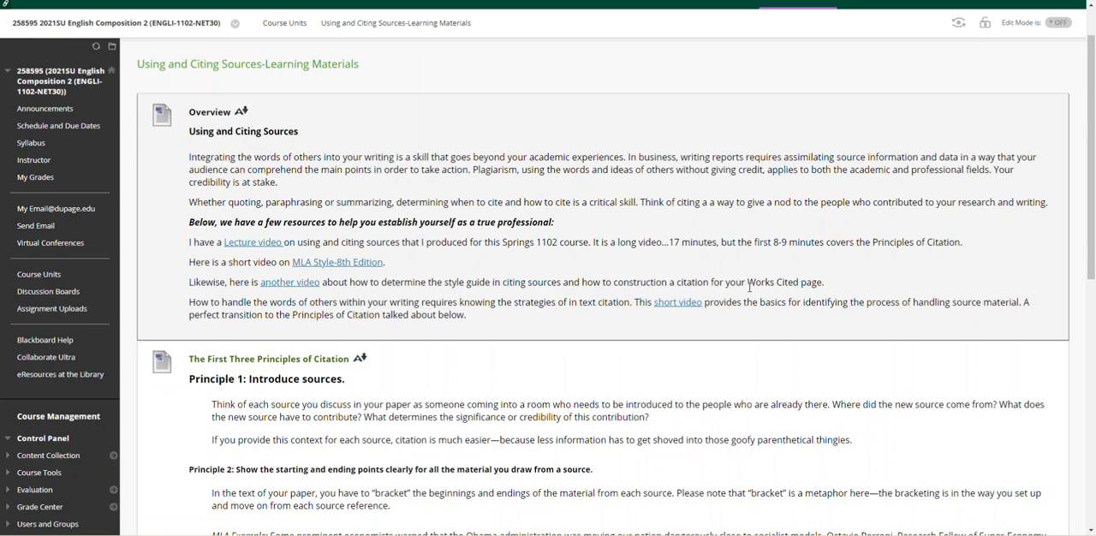
Step: Scroll to The First Three Principles of Citation with its MLA and APA examples
scroll(down, 3)
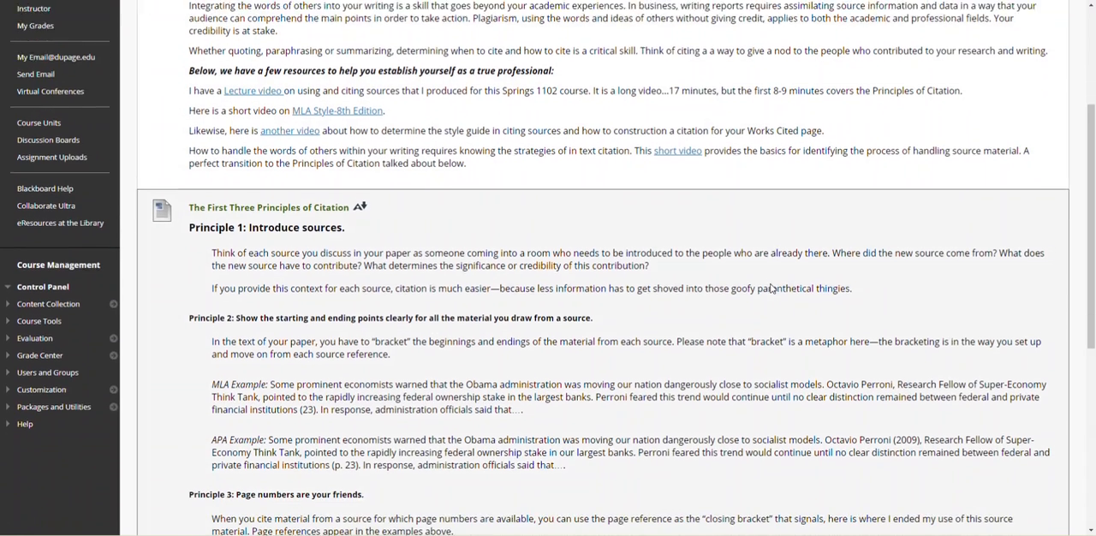
scroll(down, 3)
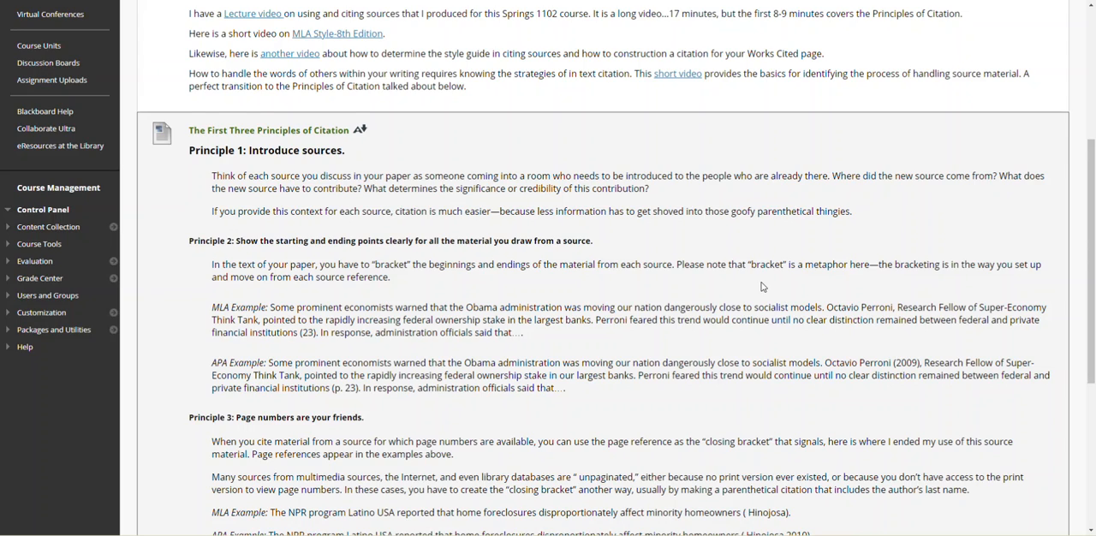
scroll(down, 3)
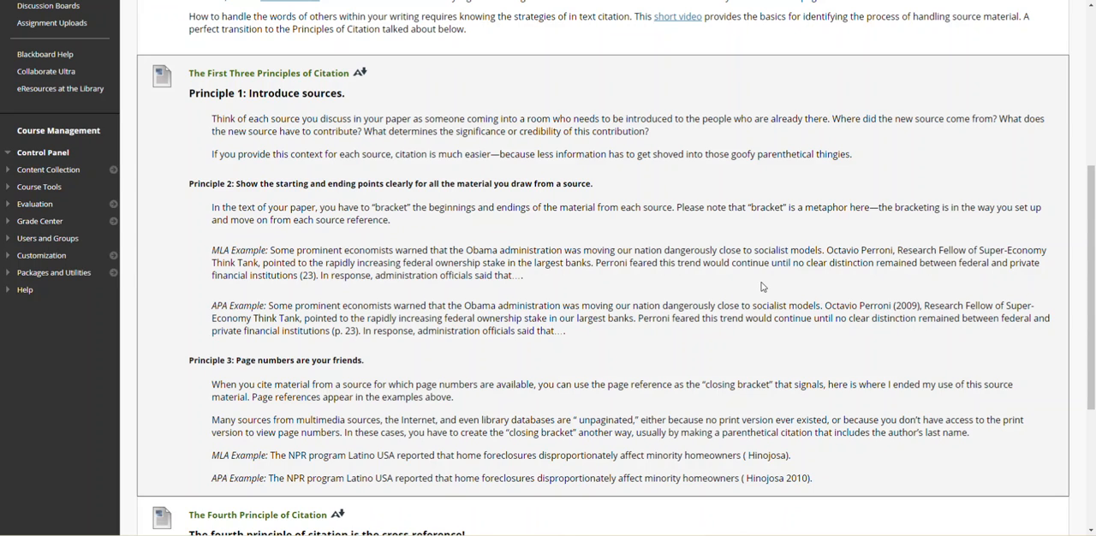
mouse_move(755, 317)
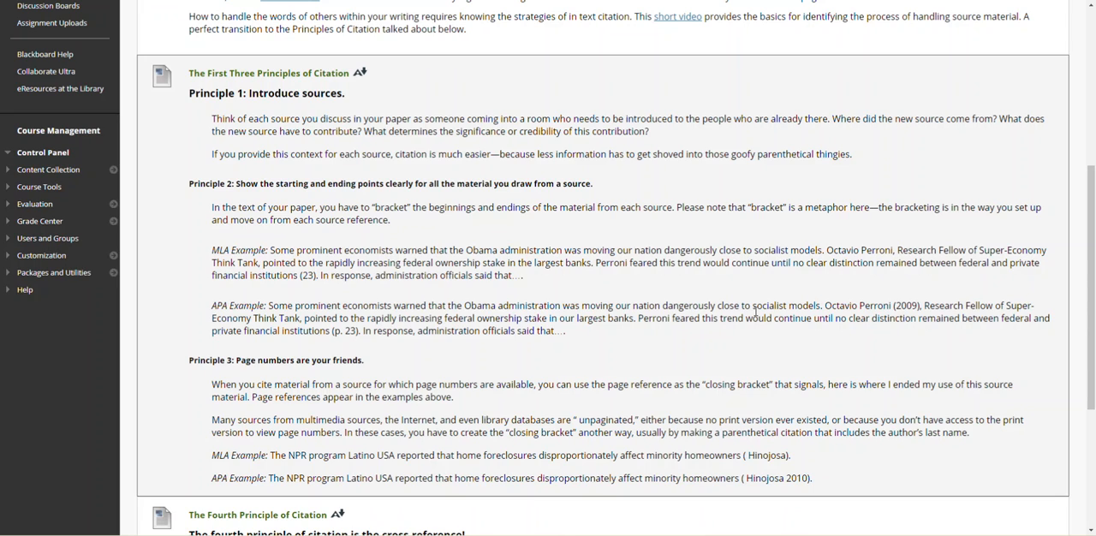
mouse_move(614, 296)
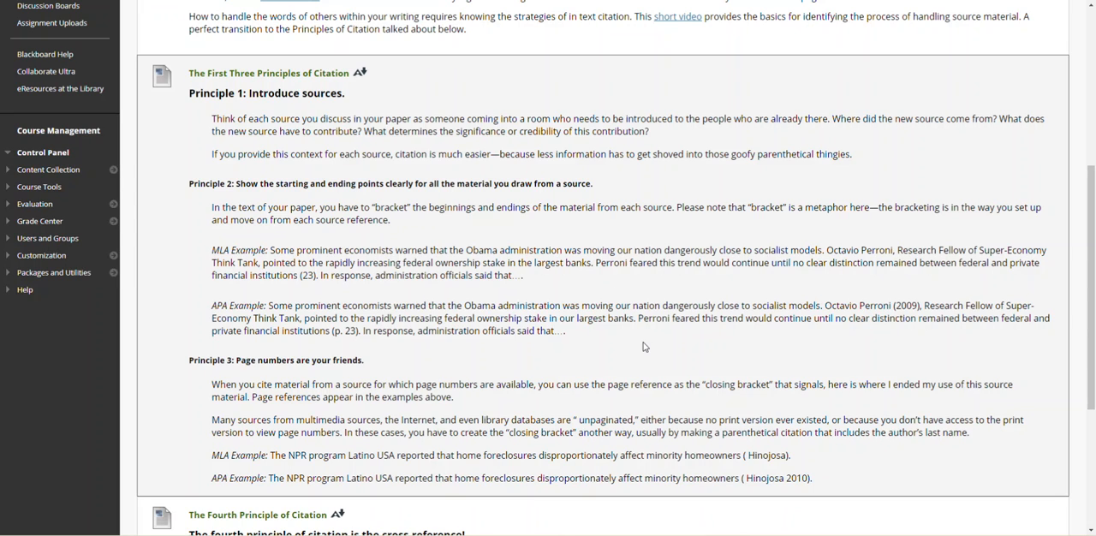
mouse_move(683, 365)
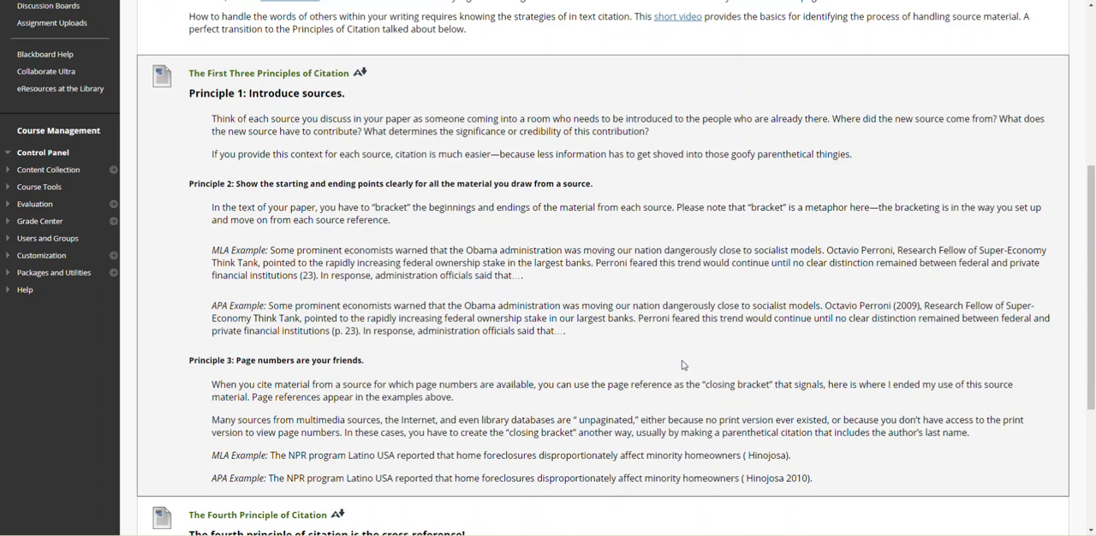
mouse_move(764, 403)
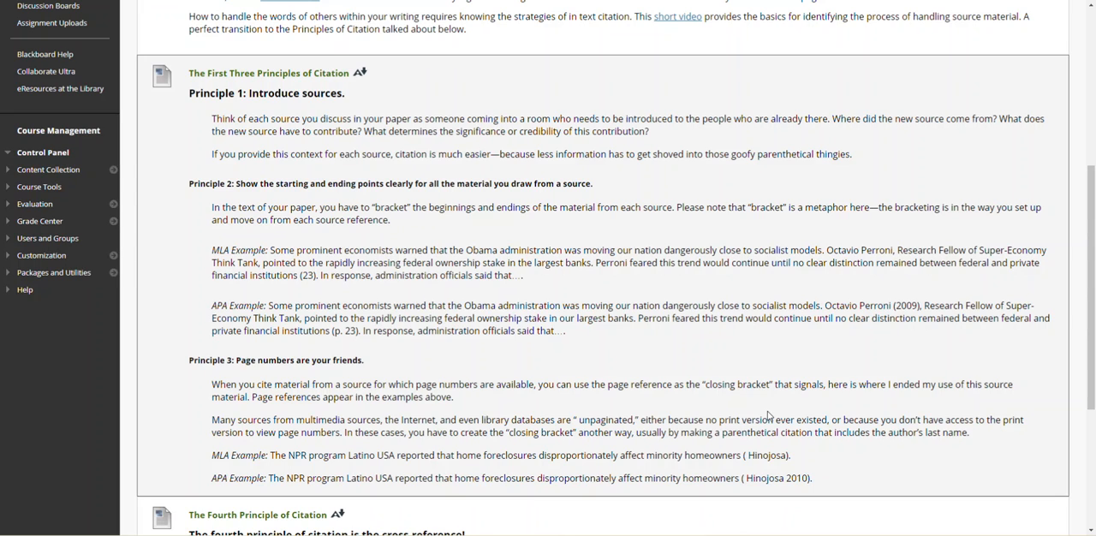
scroll(down, 3)
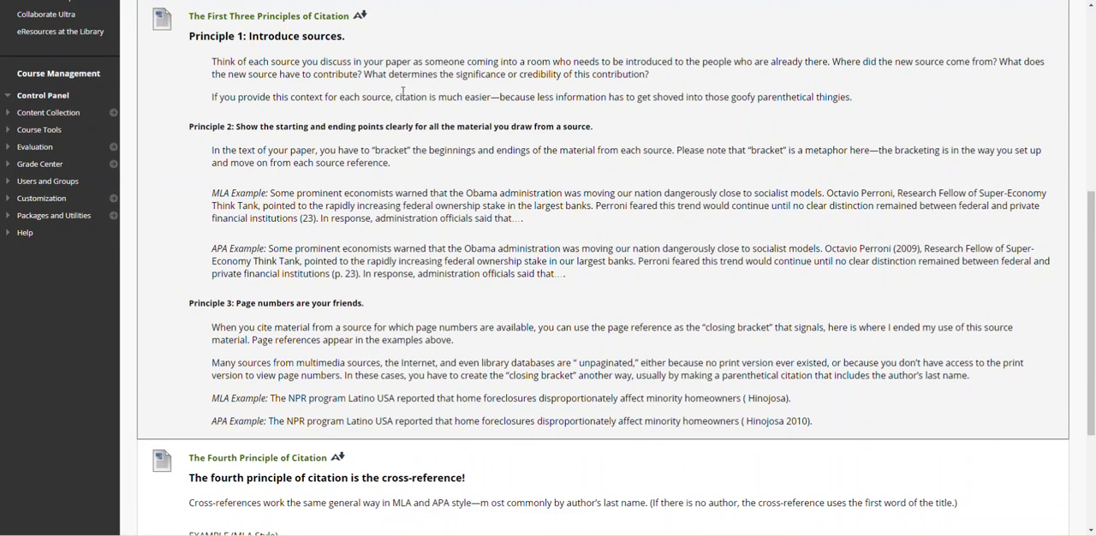
mouse_move(535, 94)
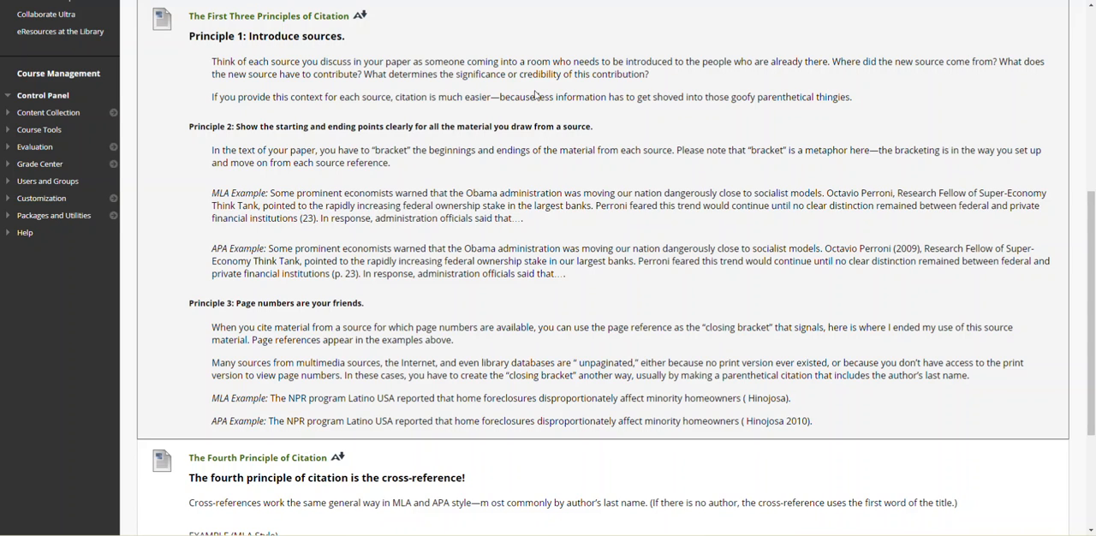
mouse_move(556, 92)
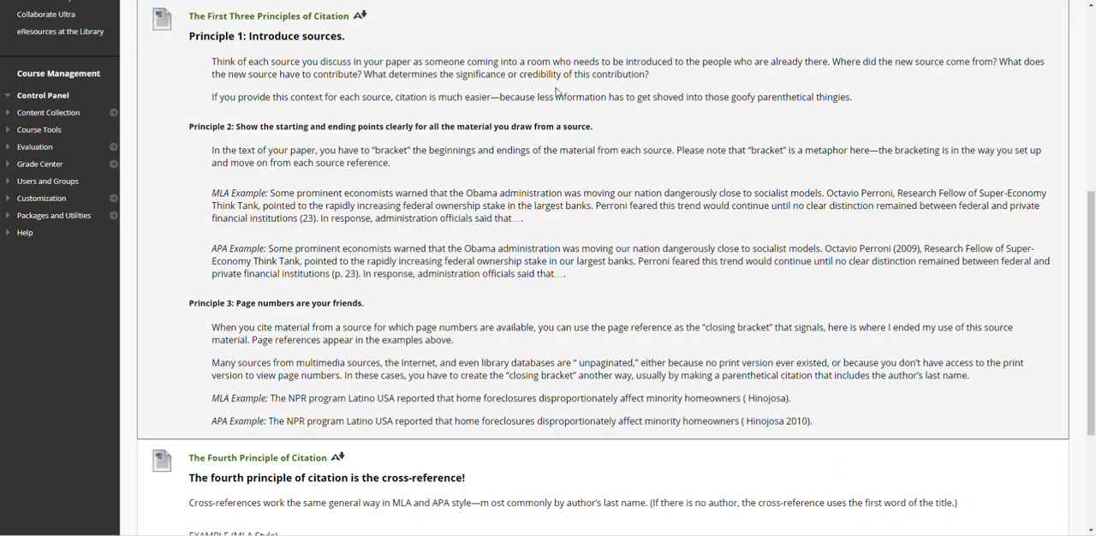
mouse_move(403, 234)
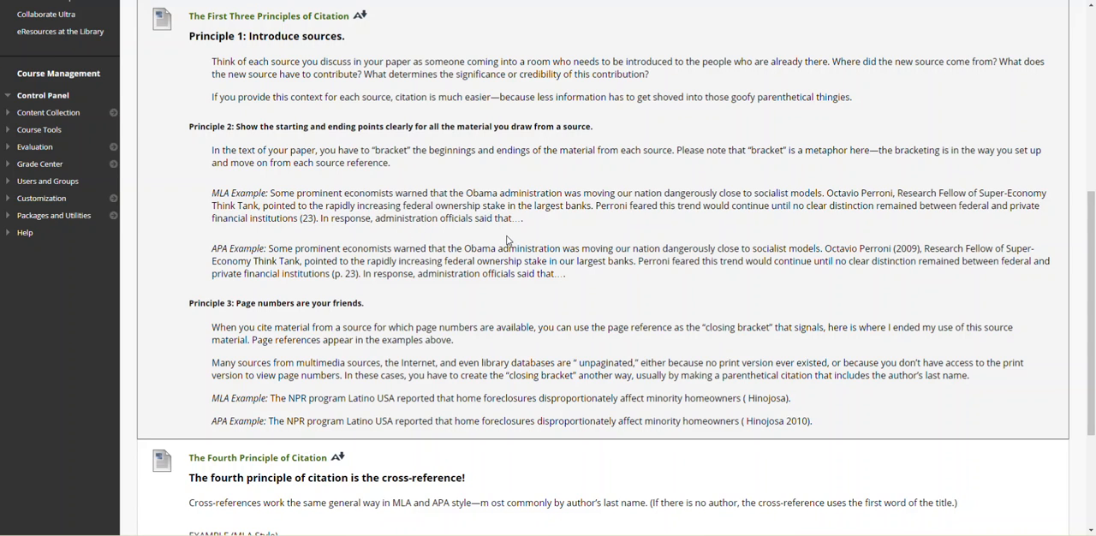
mouse_move(342, 234)
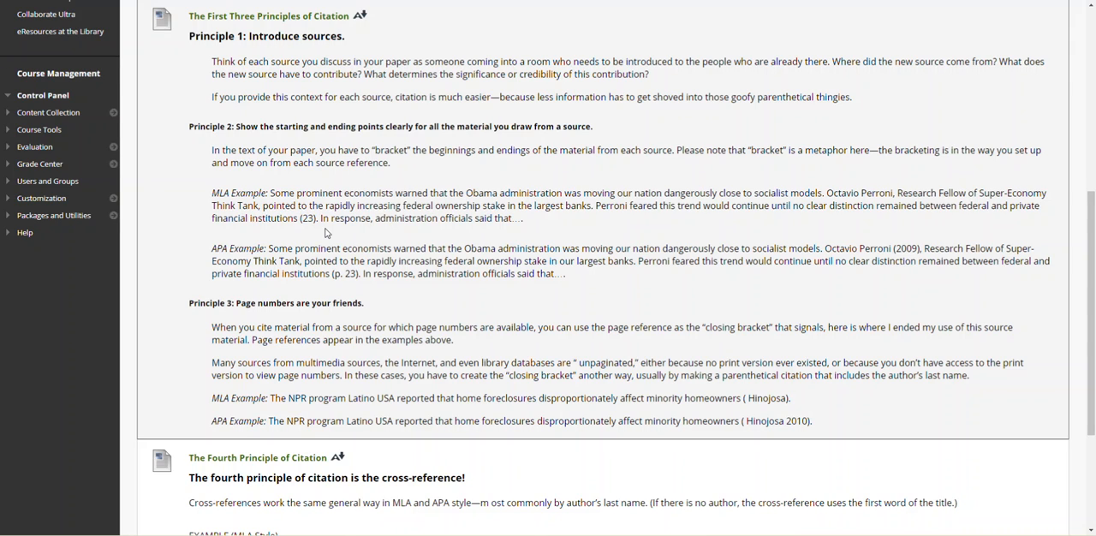
mouse_move(434, 147)
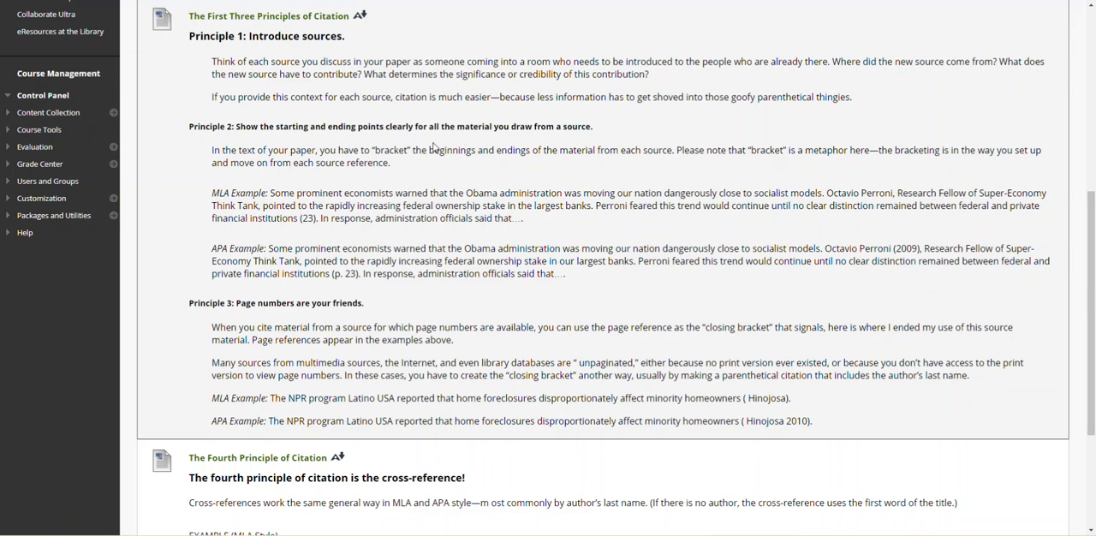
scroll(down, 3)
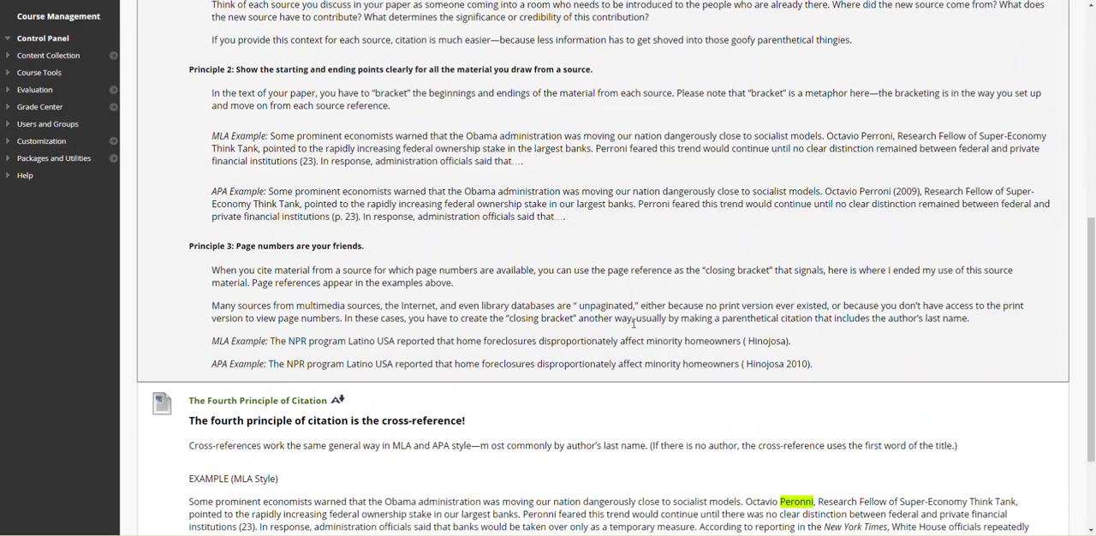
Step: Scroll to the fourth principle's MLA example and Works Cited entries for Dowlin and Perronni
scroll(down, 3)
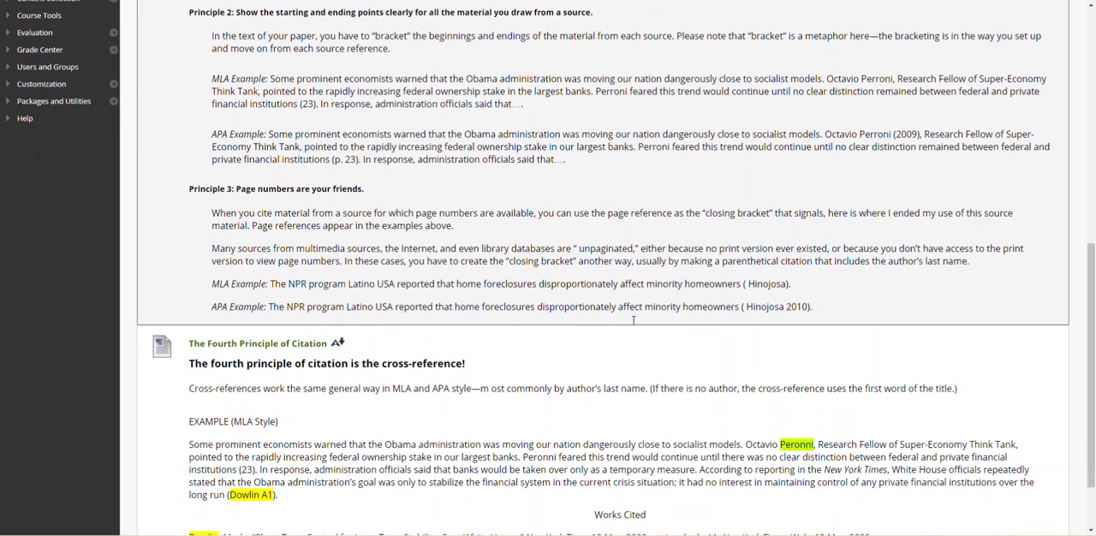
scroll(down, 3)
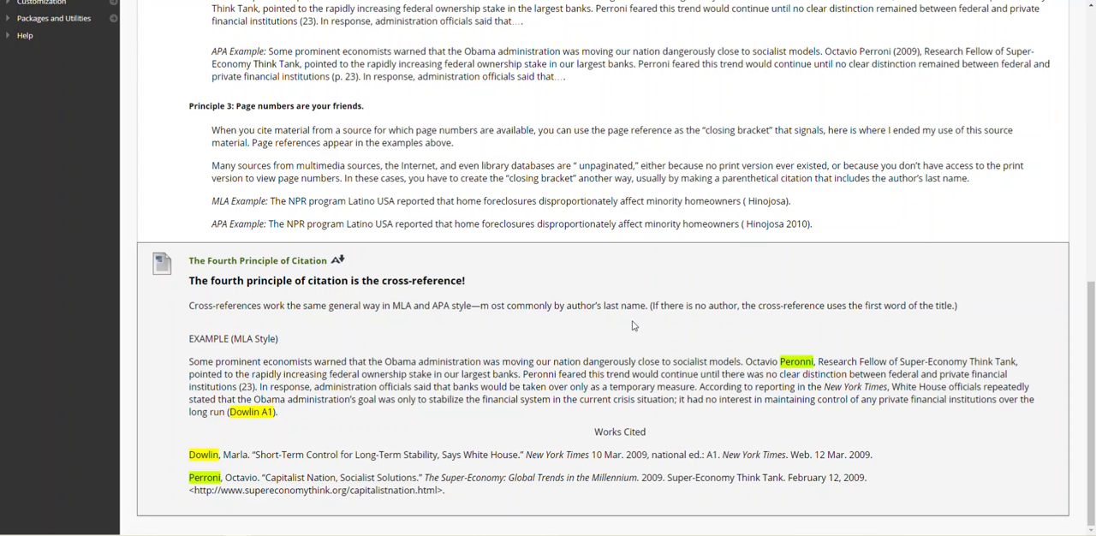
mouse_move(648, 328)
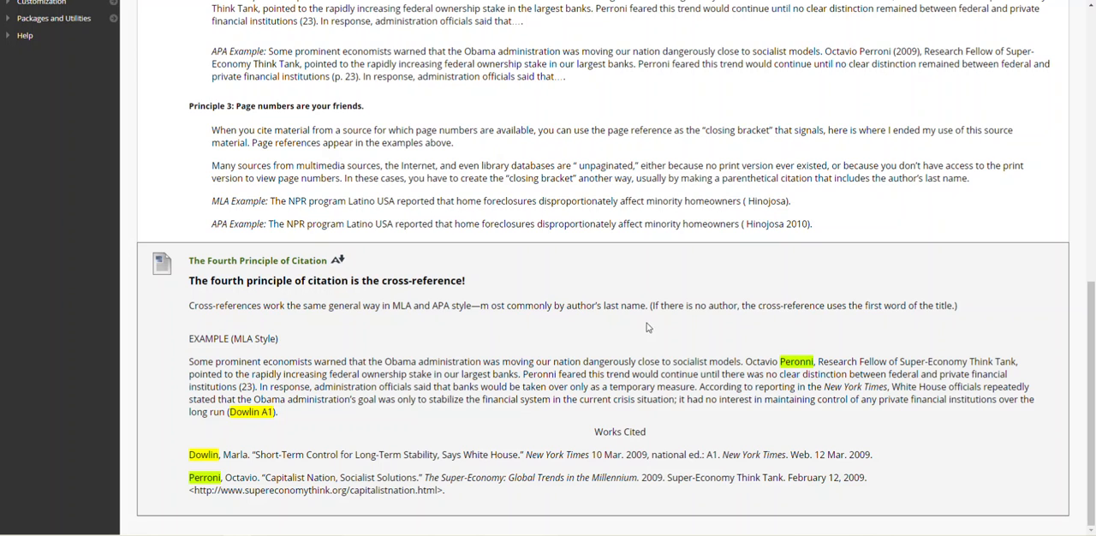
mouse_move(644, 341)
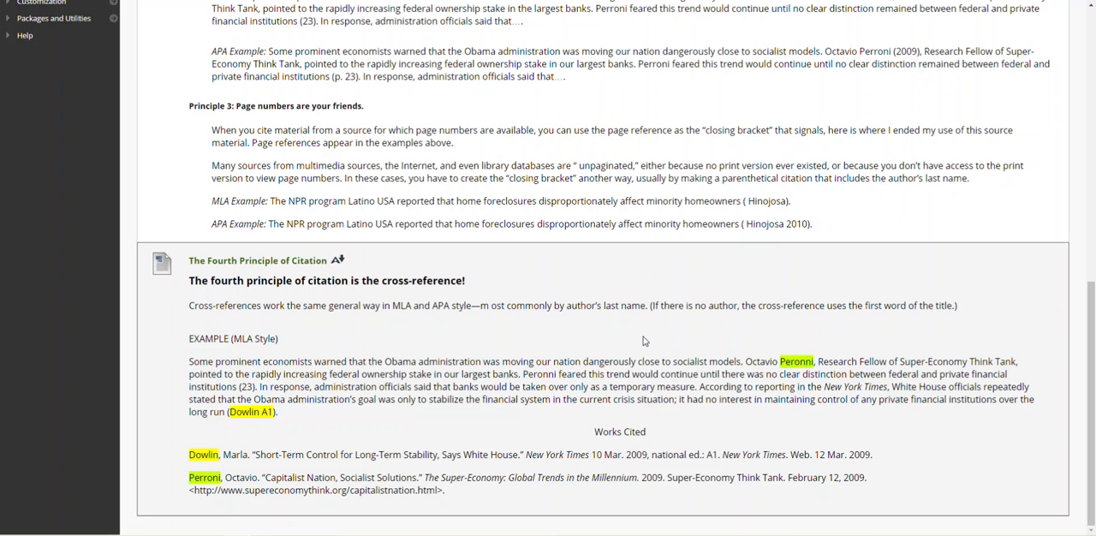
mouse_move(796, 211)
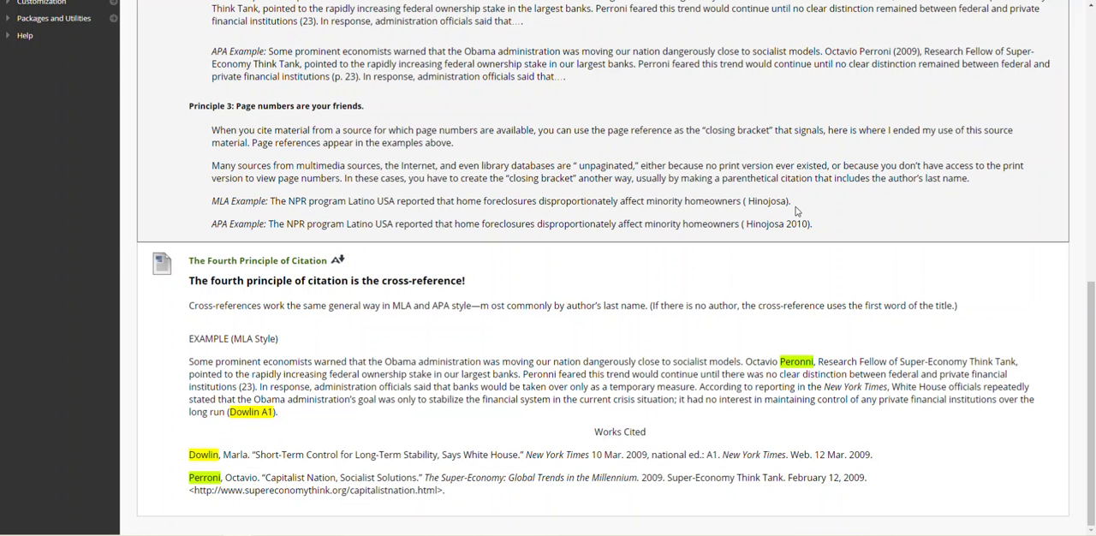
mouse_move(756, 195)
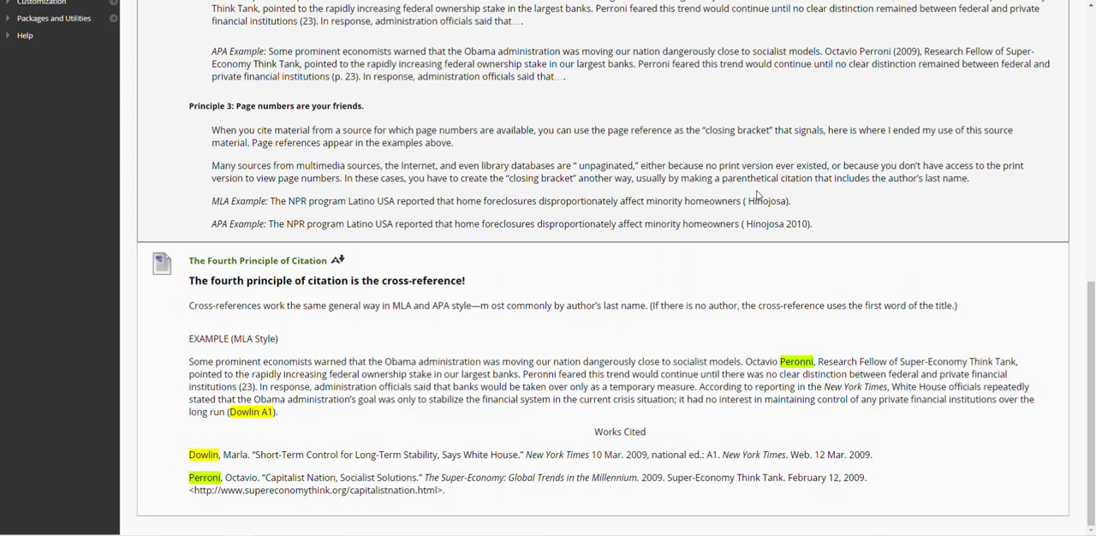
mouse_move(629, 329)
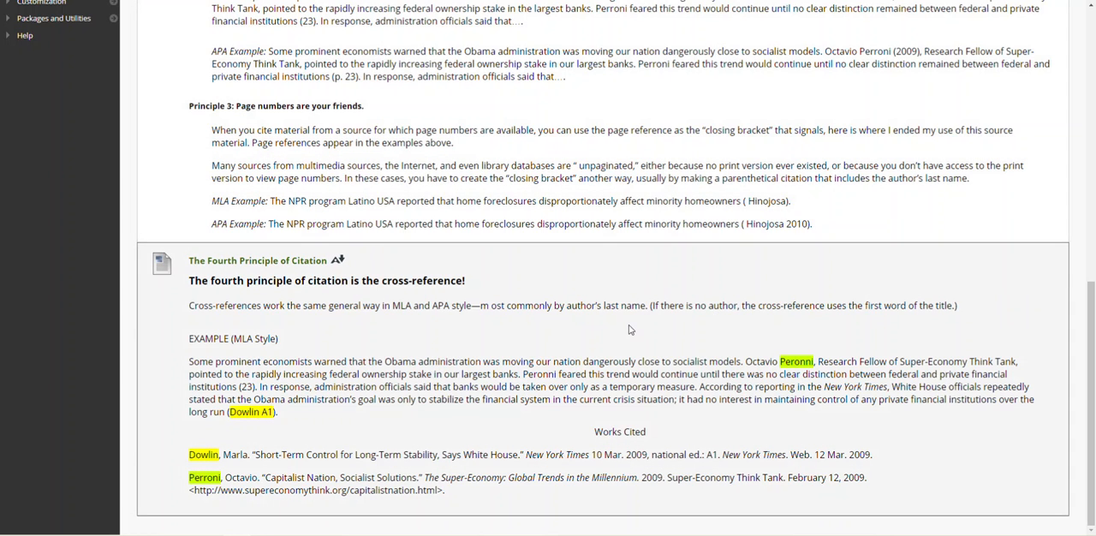
mouse_move(626, 338)
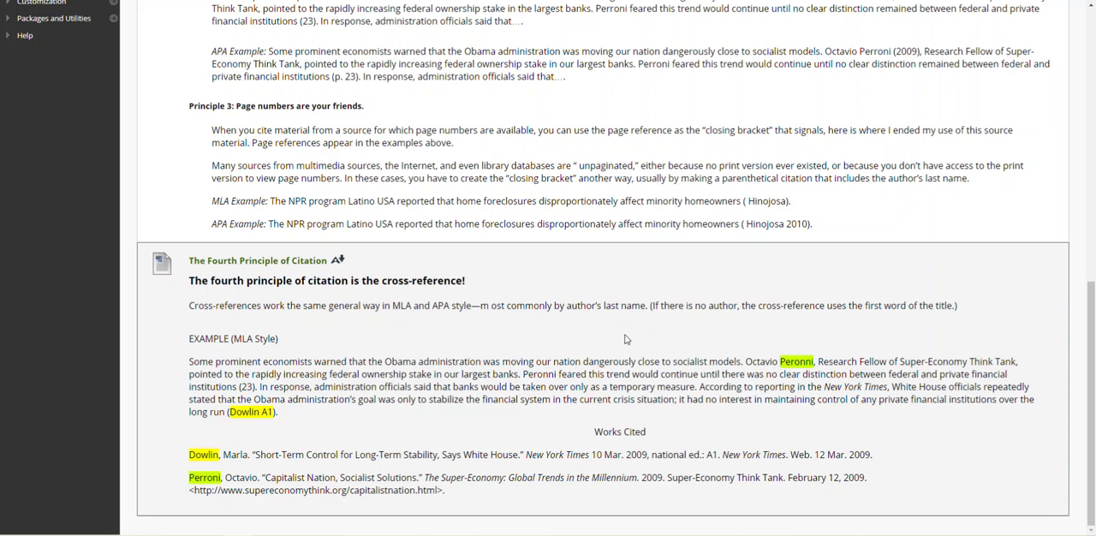
mouse_move(321, 488)
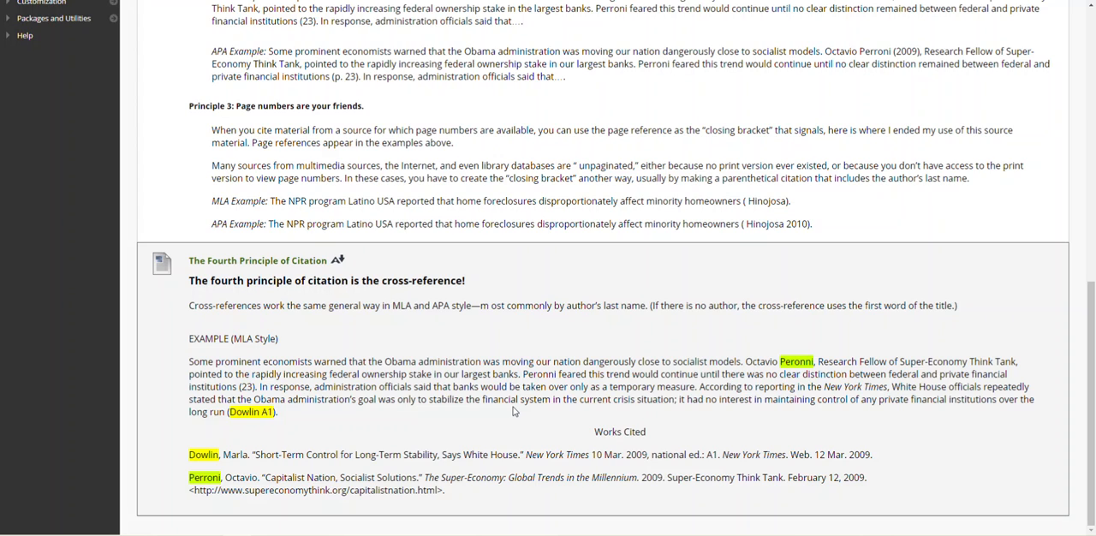
mouse_move(662, 351)
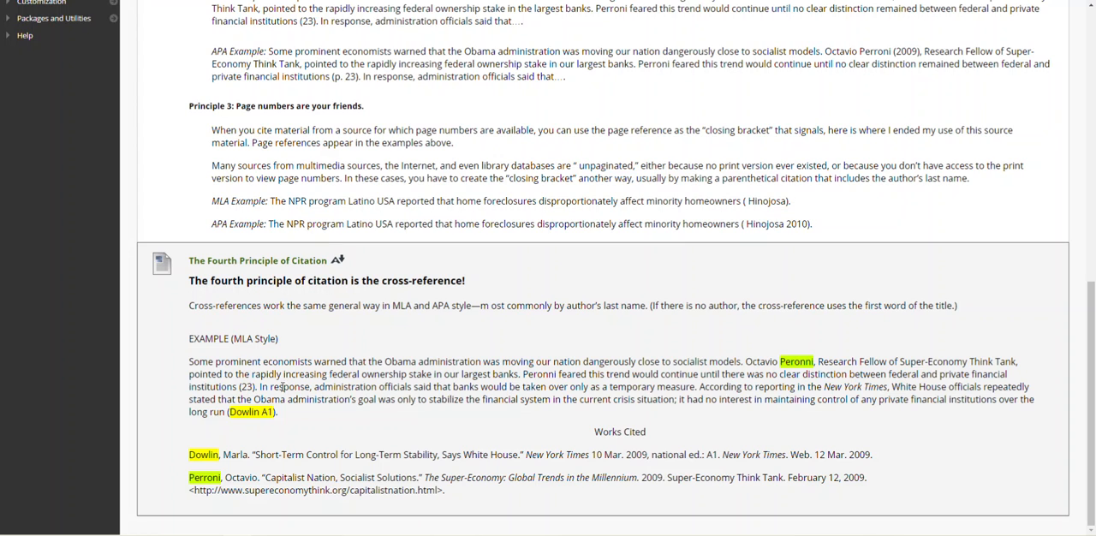
mouse_move(792, 445)
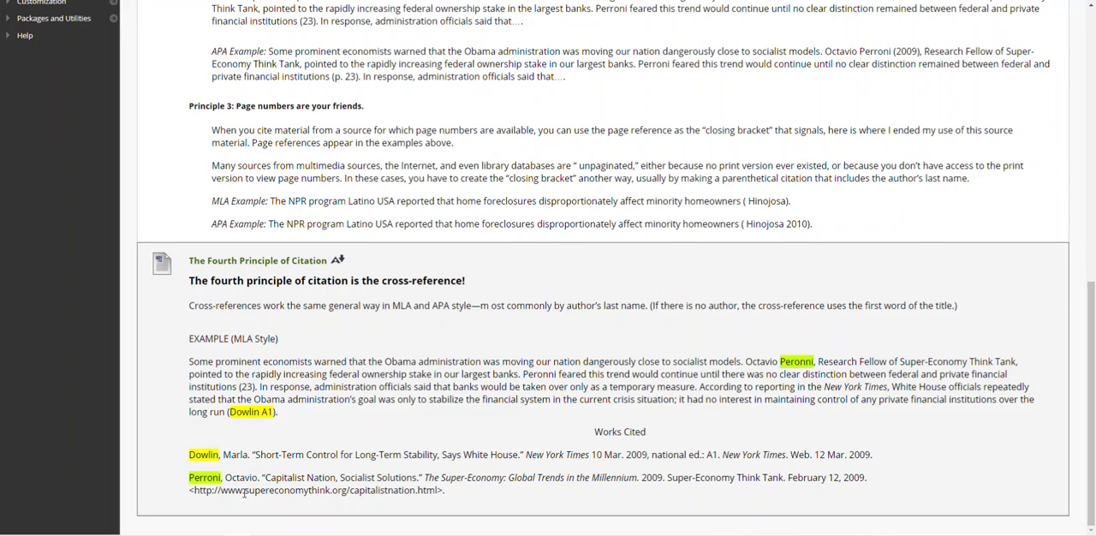
Step: Scroll back up the citation page toward the Course Units navigation
scroll(up, 3)
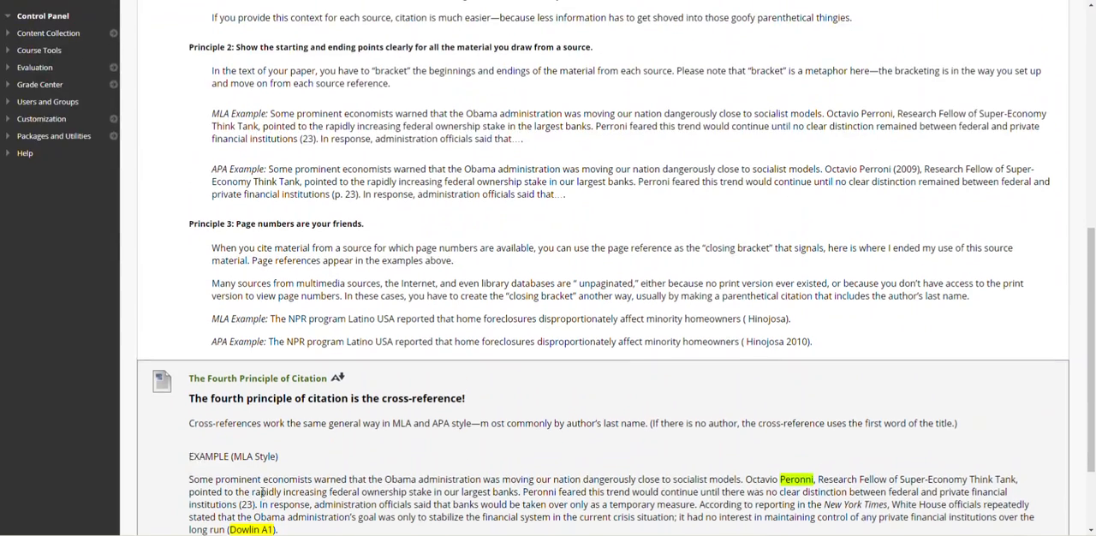
scroll(up, 3)
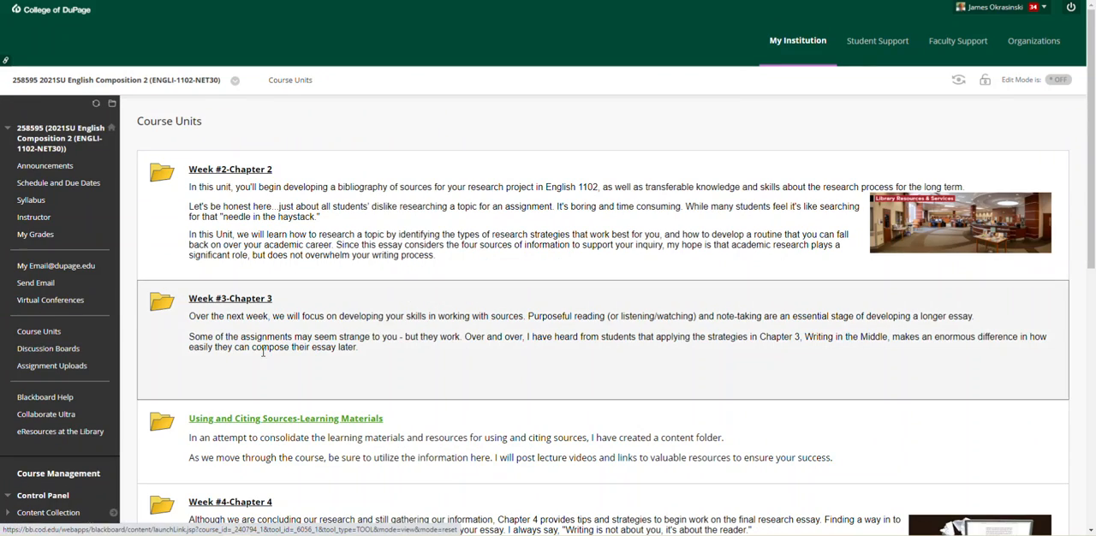
Step: Open the Week #3-Chapter 3 unit page from Course Units and view its overview
scroll(down, 3)
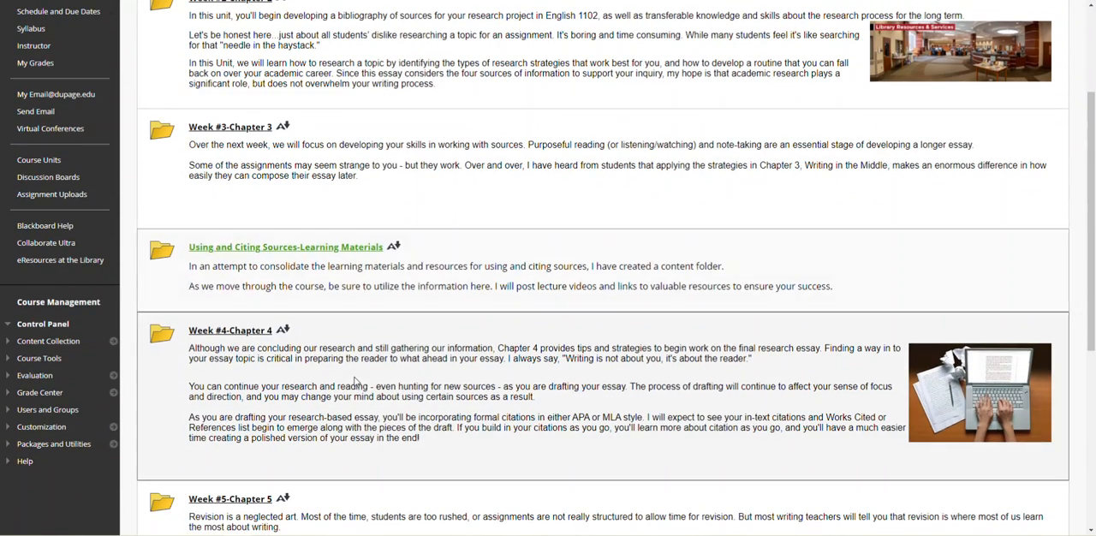
click(229, 127)
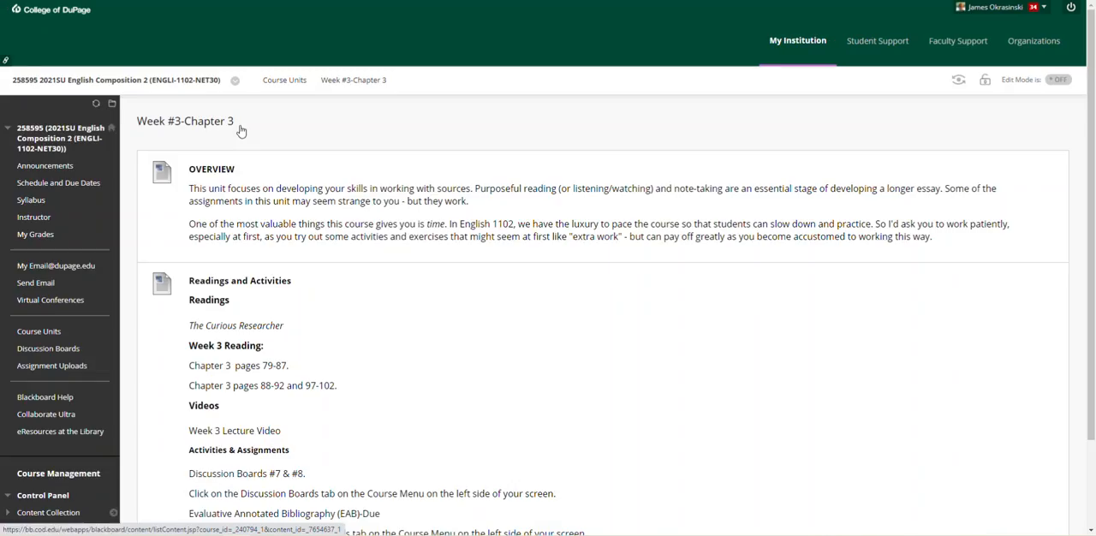
scroll(down, 3)
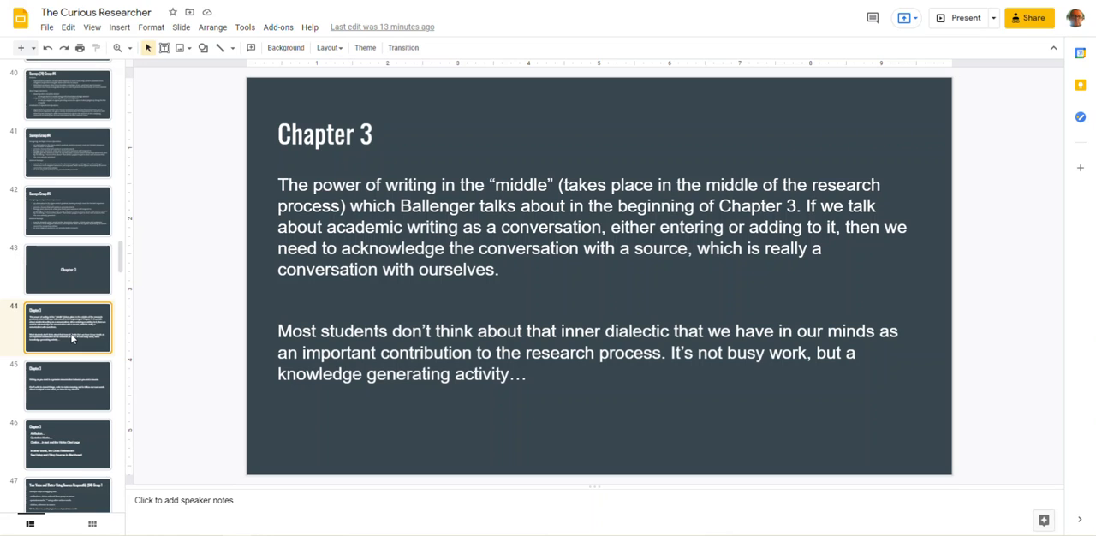
Step: View the Chapter 3 writing-in-the-middle and attribution slides, ending on Plagiarism Q & A Group 2
click(68, 385)
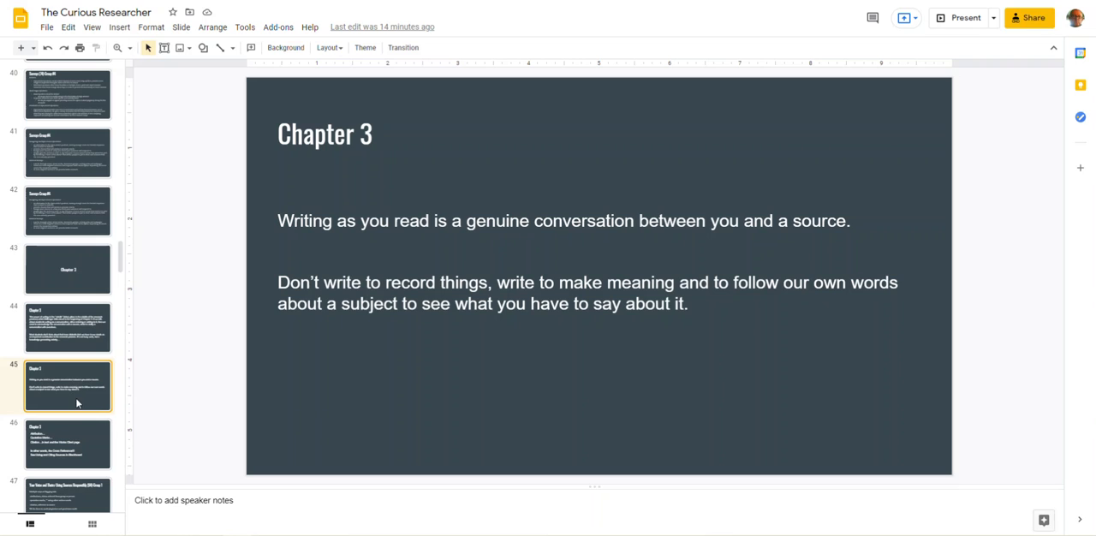
scroll(down, 3)
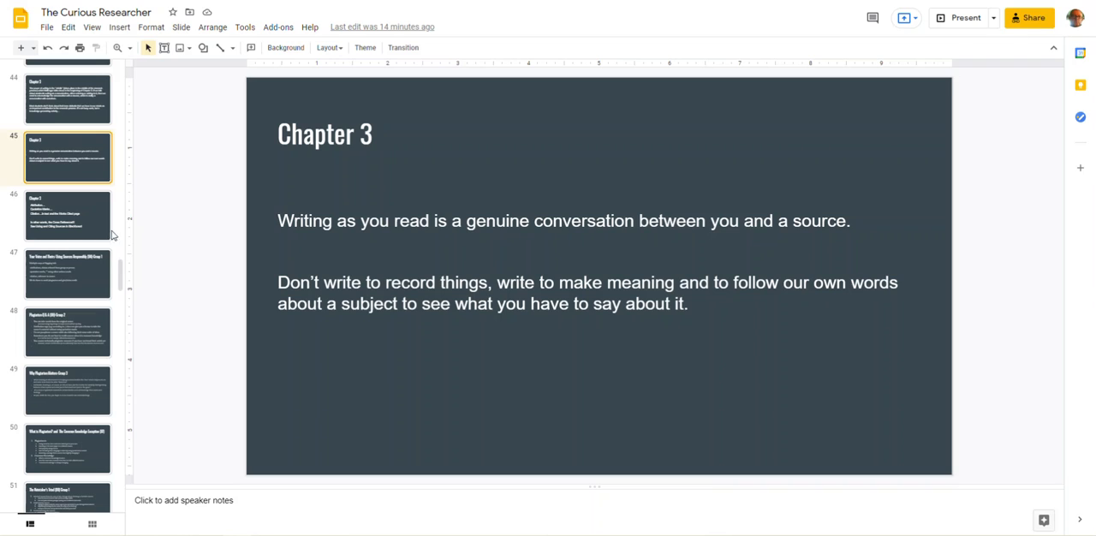
click(68, 215)
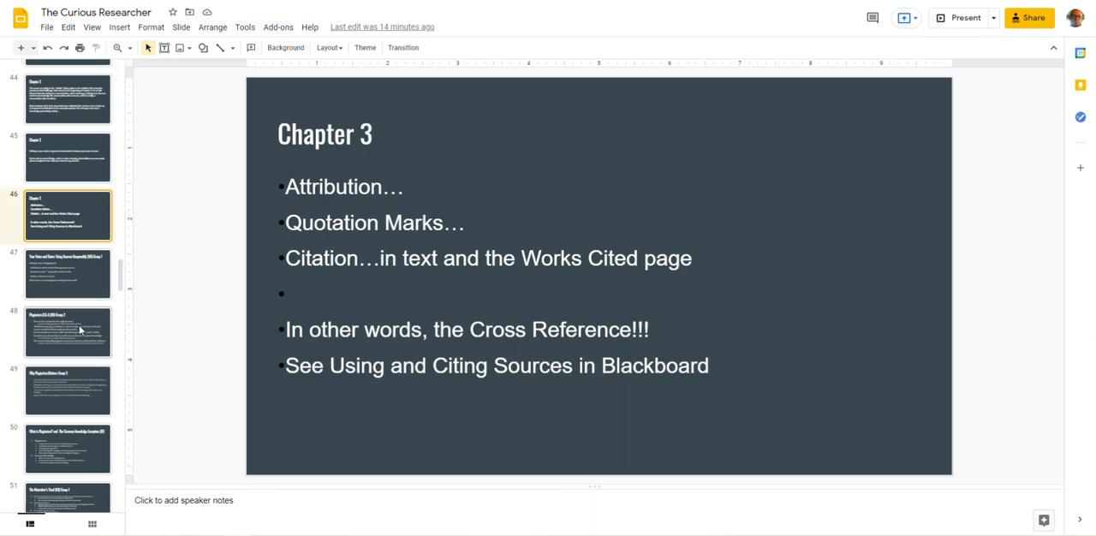
click(68, 332)
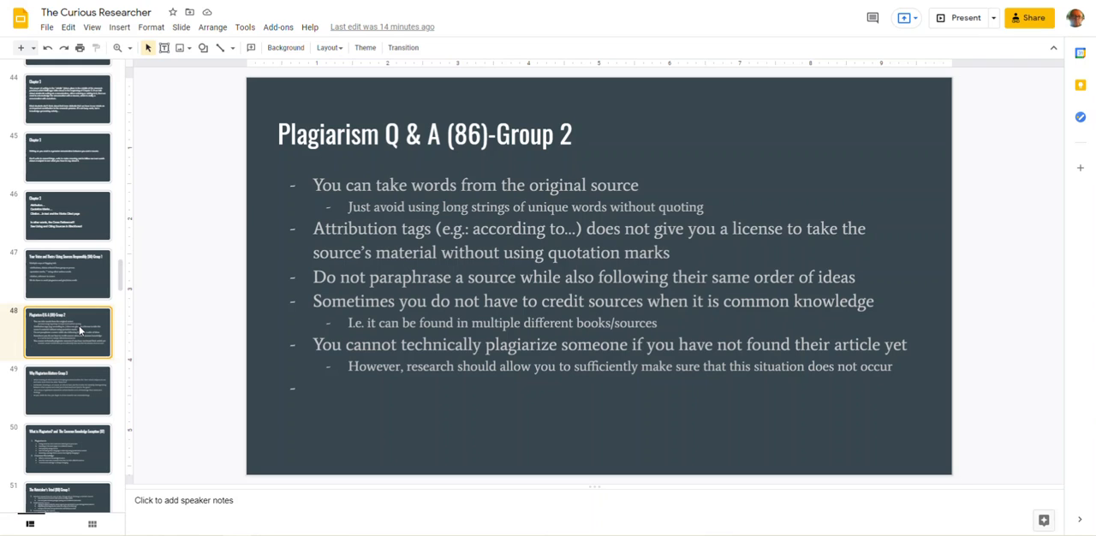
Step: Step through Why Plagiarism Matters, Common Knowledge Exception and Notetaker's Triad to Paraphrasing (88) Group 2
click(68, 391)
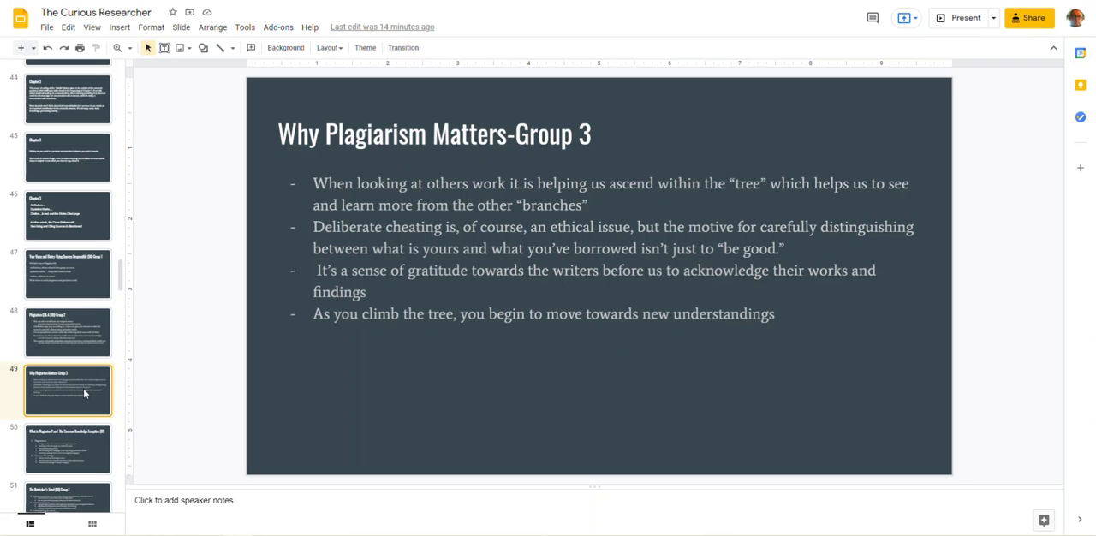
scroll(down, 3)
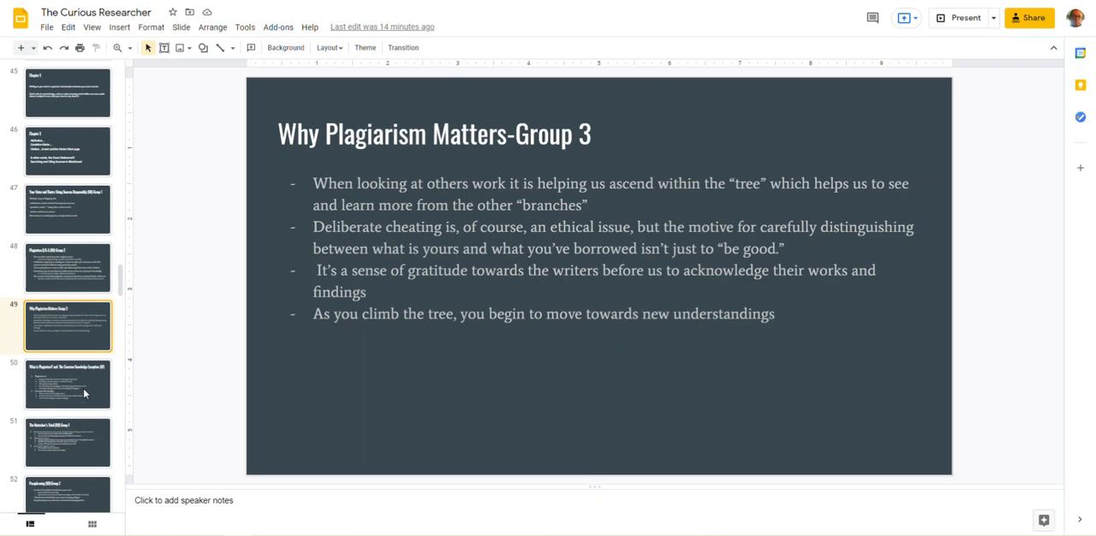
scroll(down, 3)
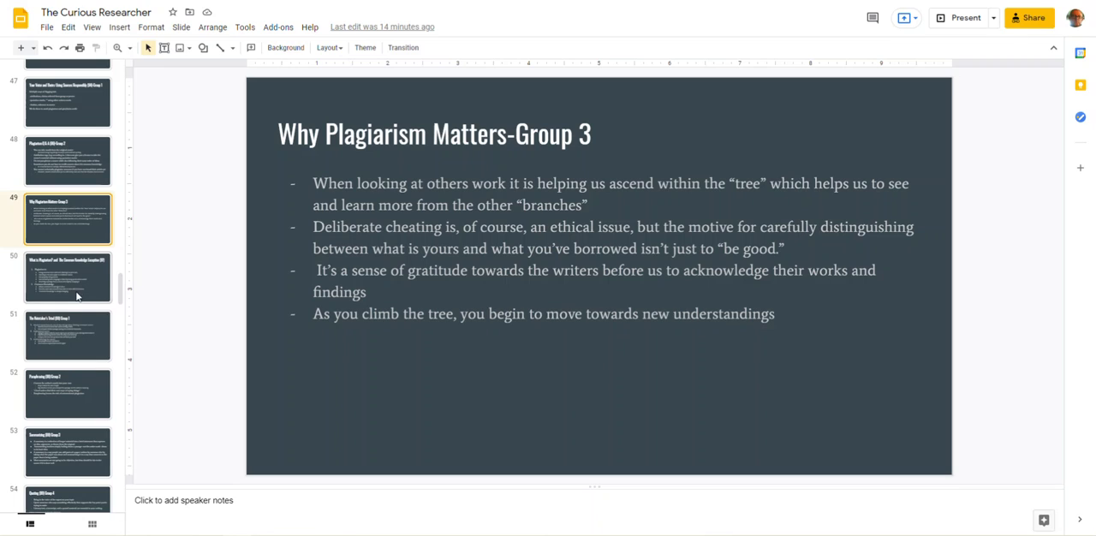
mouse_move(77, 289)
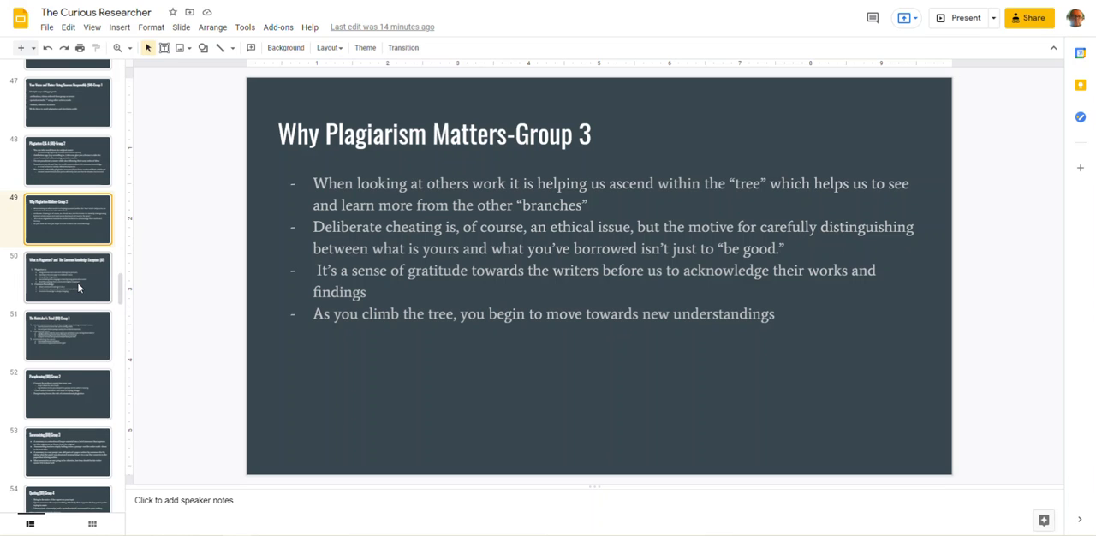
click(67, 277)
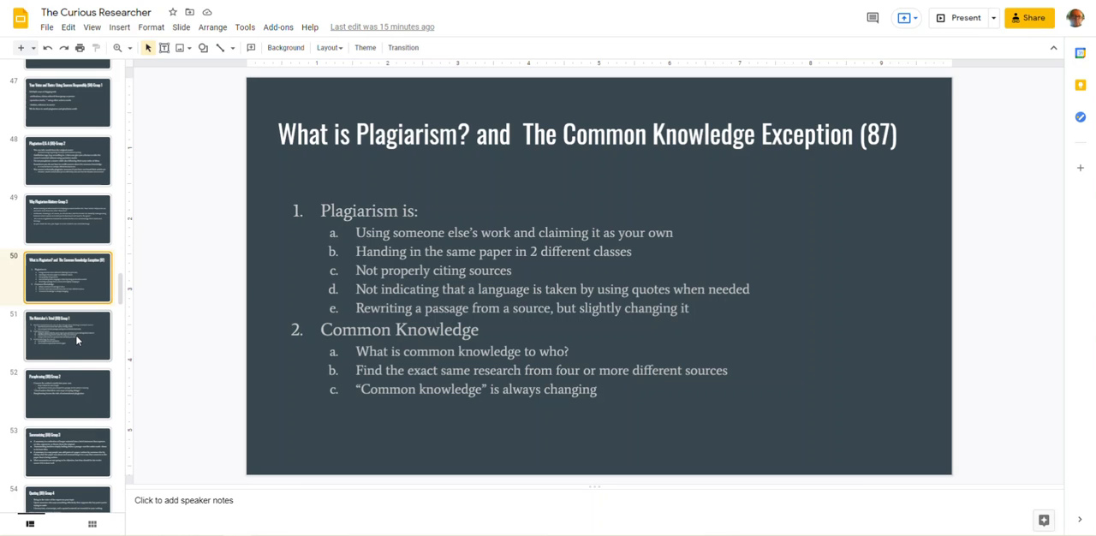
click(68, 334)
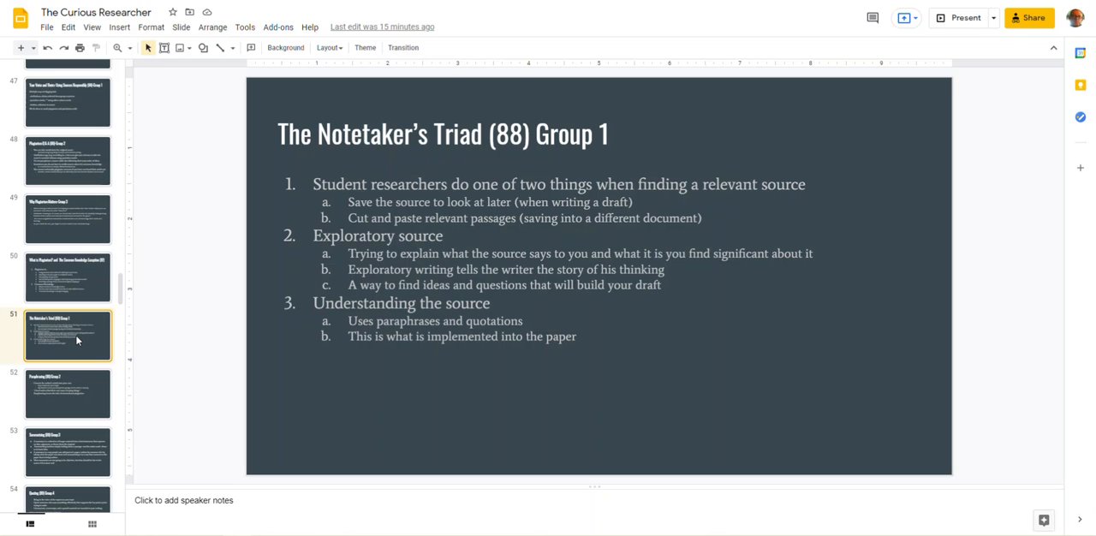
mouse_move(77, 394)
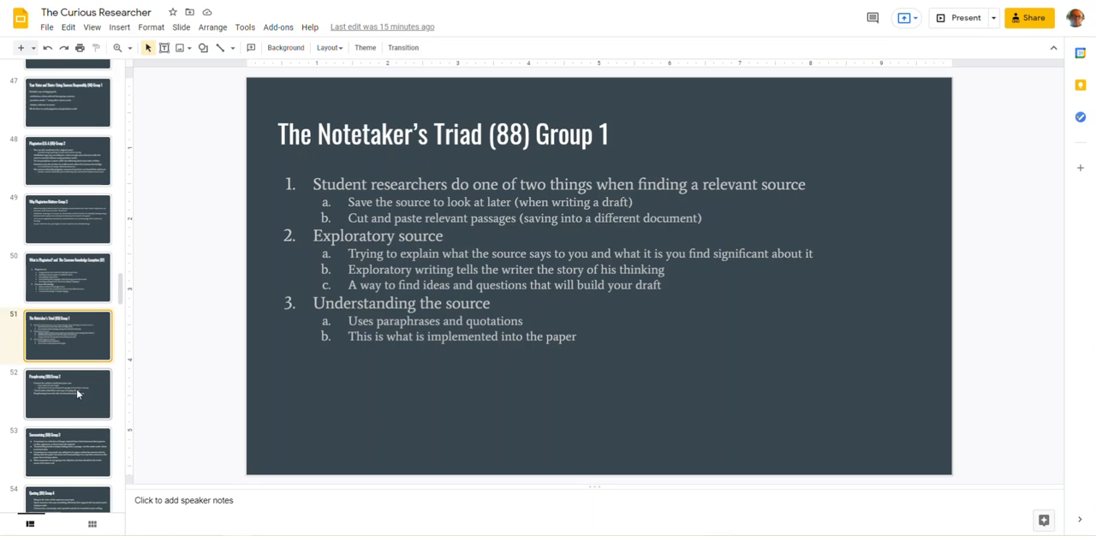
mouse_move(83, 400)
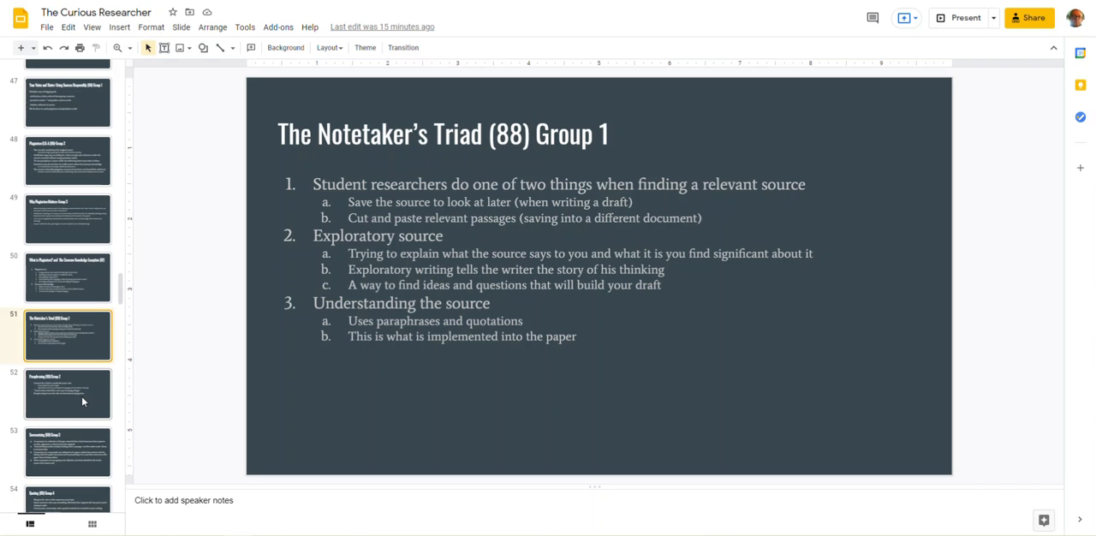
click(67, 393)
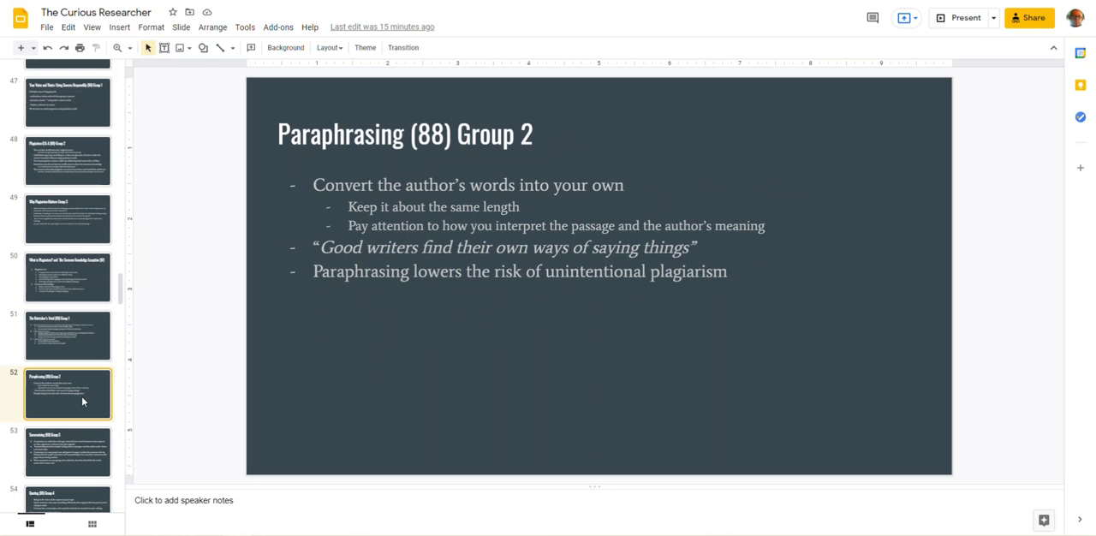
Step: View the Summarizing and Double Entry Journal slides, then settle on Quoting (89) Group 4
click(68, 451)
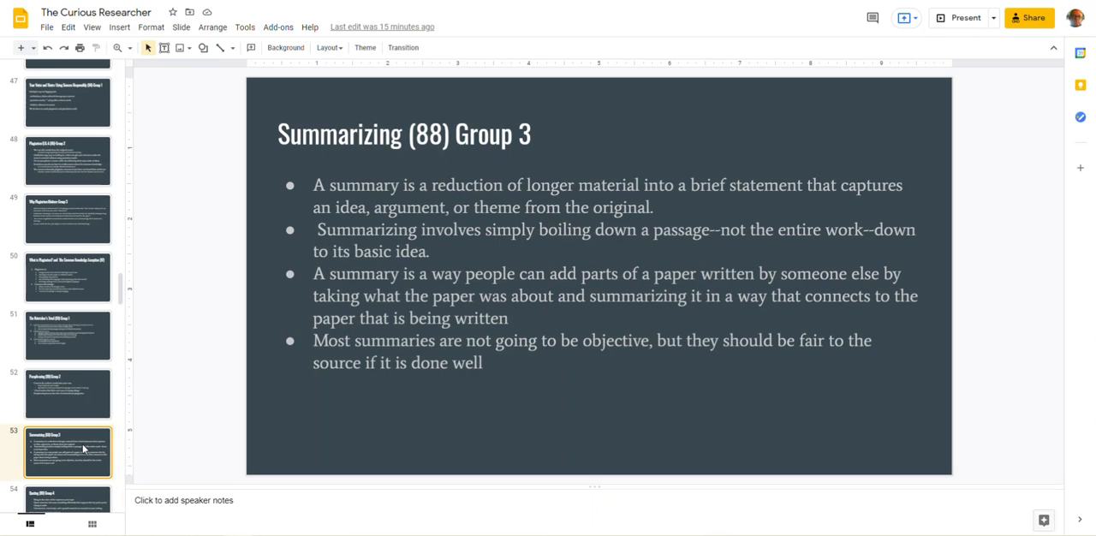
scroll(down, 3)
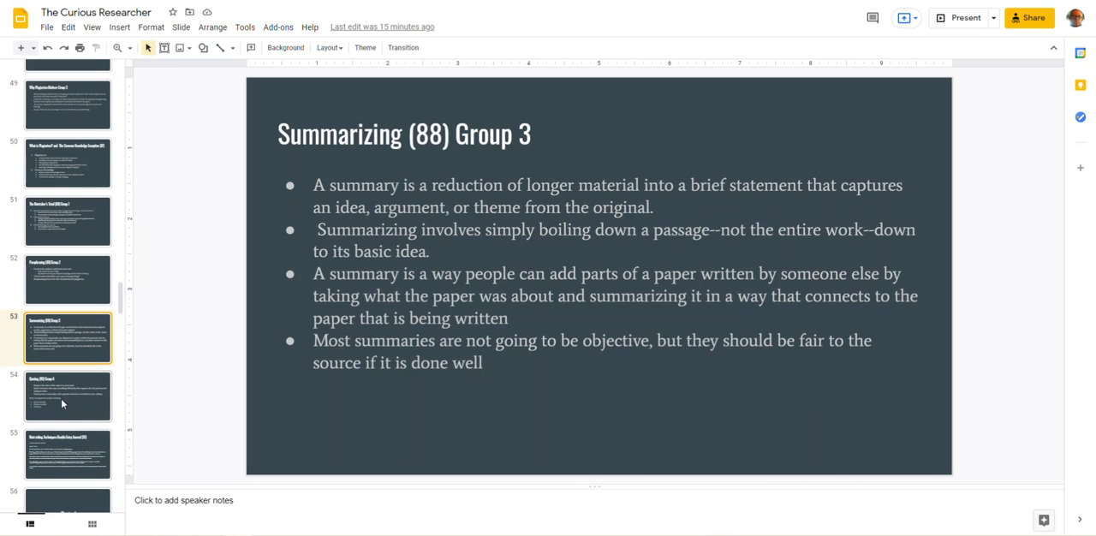
mouse_move(73, 406)
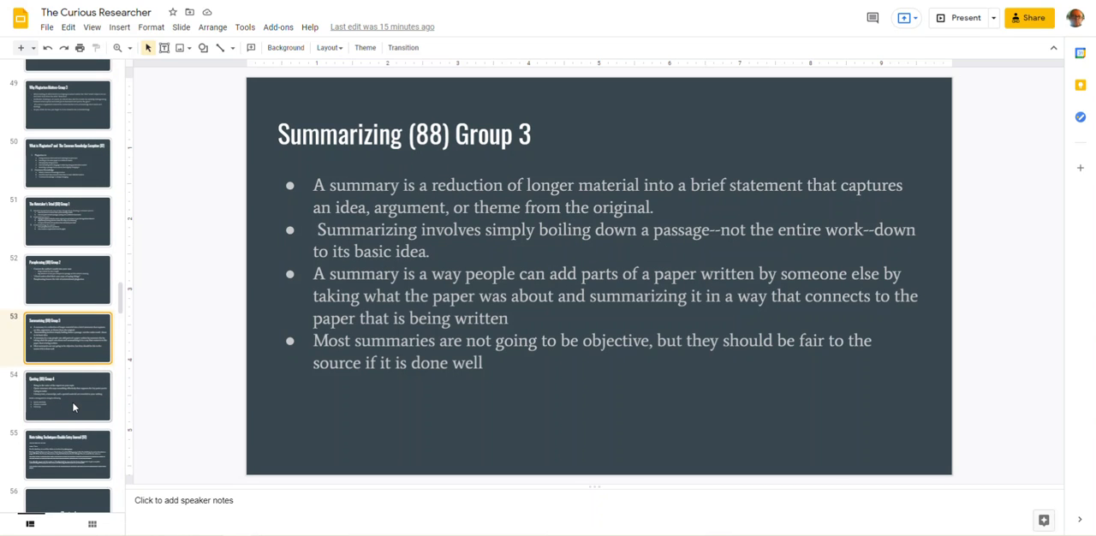
click(67, 395)
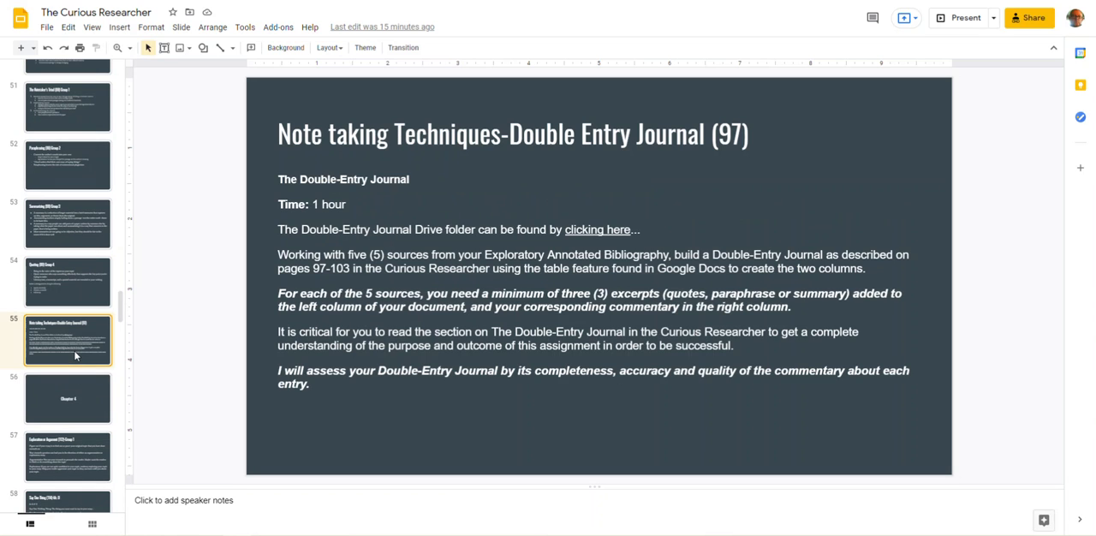
click(68, 281)
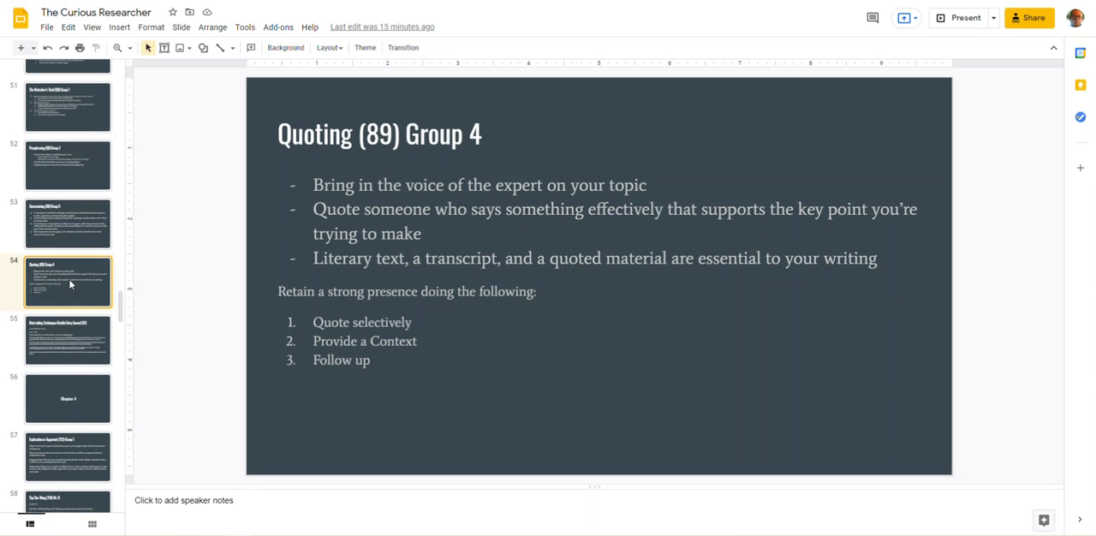
mouse_move(67, 230)
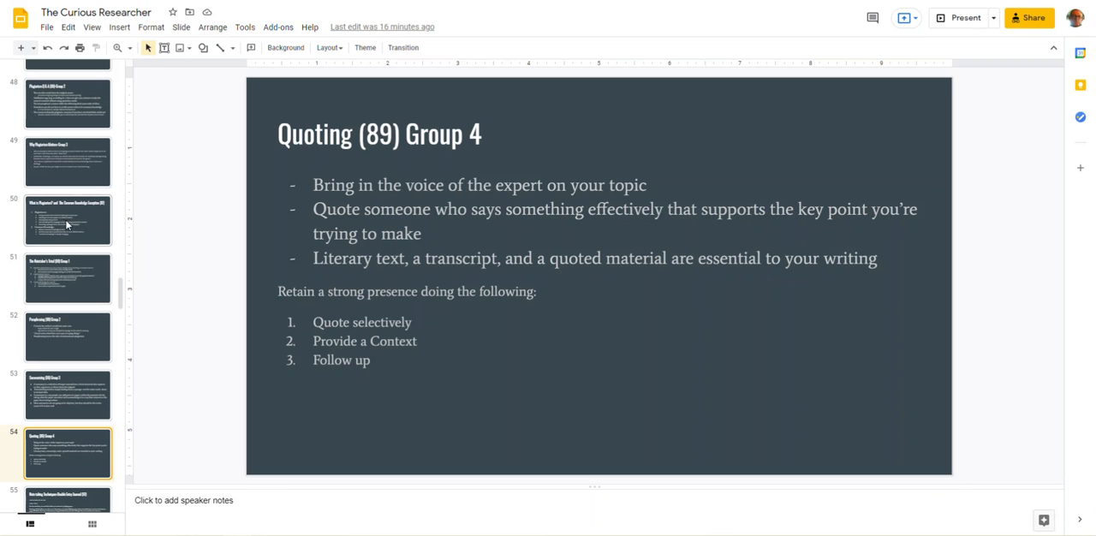
scroll(up, 3)
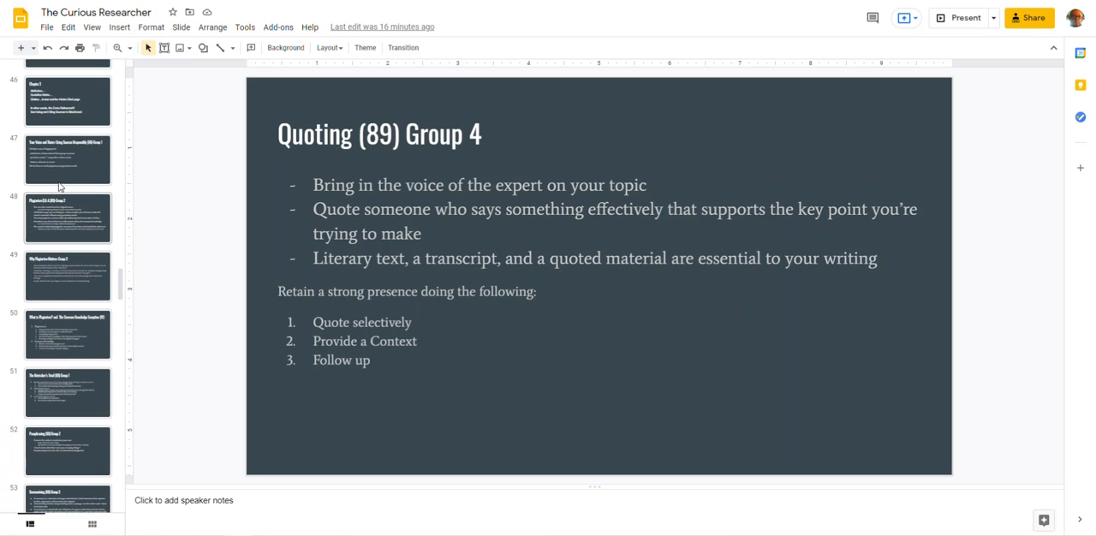
scroll(up, 3)
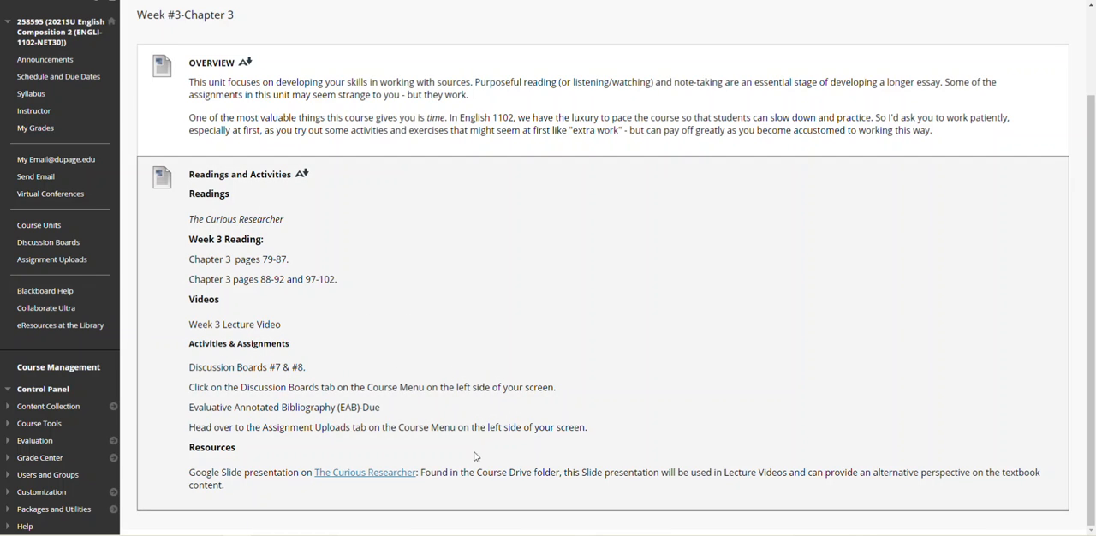
mouse_move(631, 388)
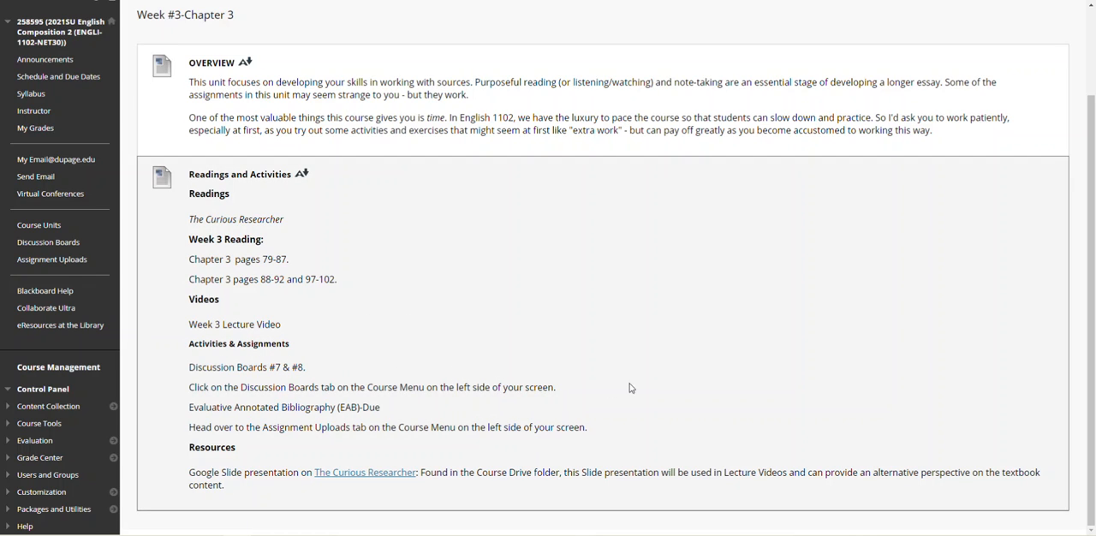
mouse_move(548, 360)
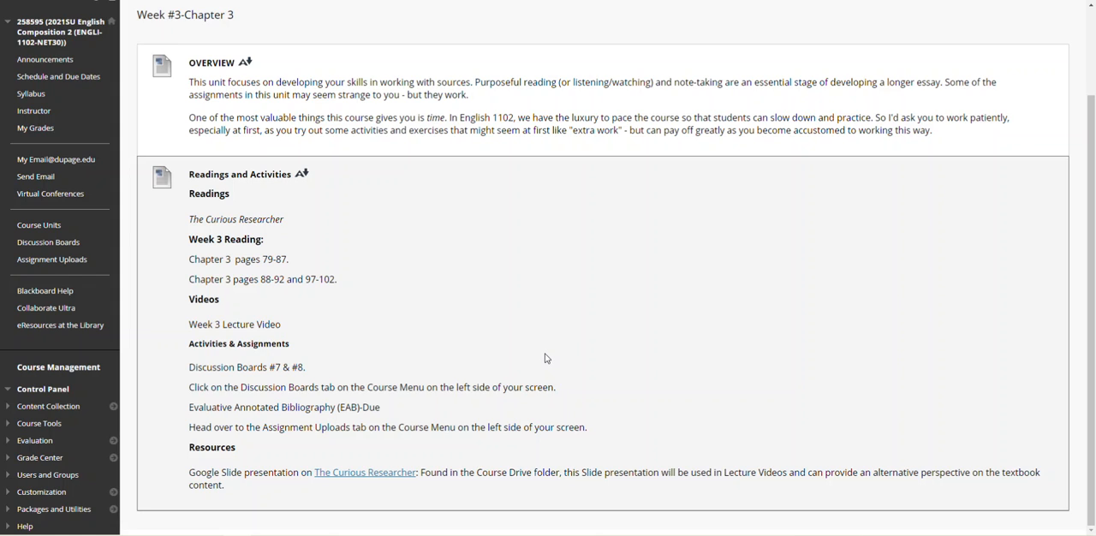
mouse_move(431, 228)
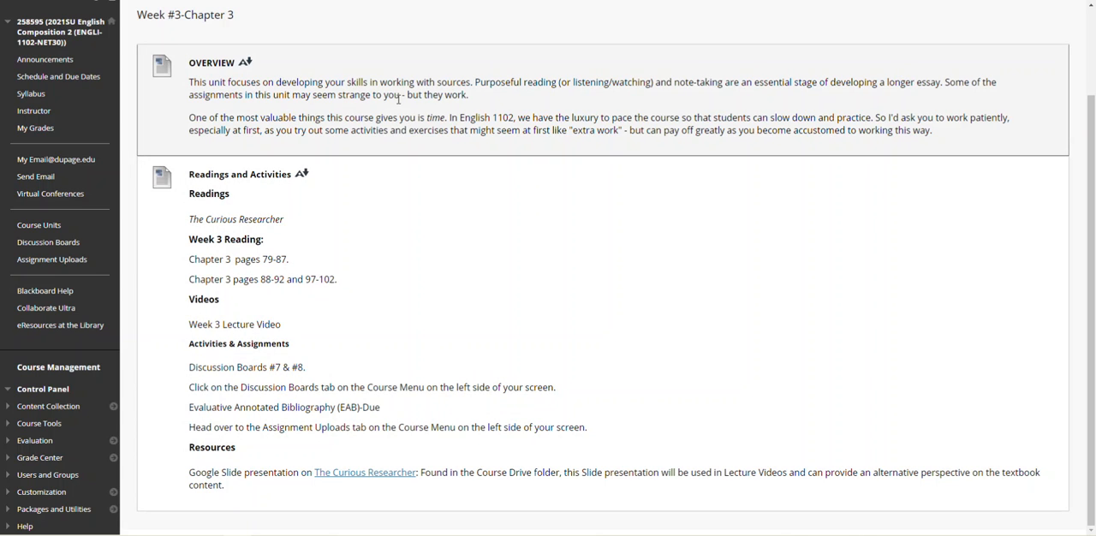
mouse_move(345, 326)
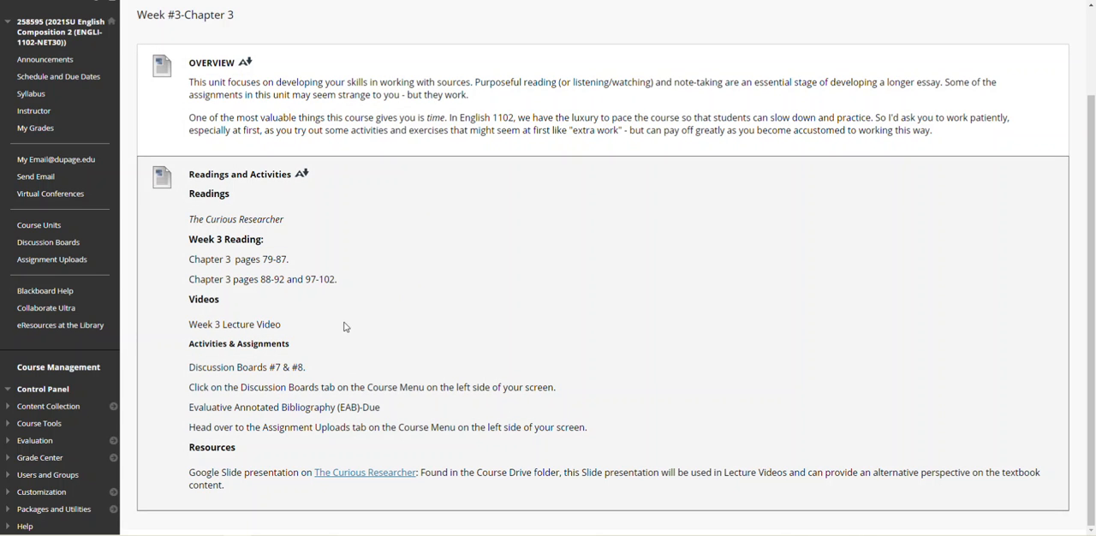
mouse_move(358, 320)
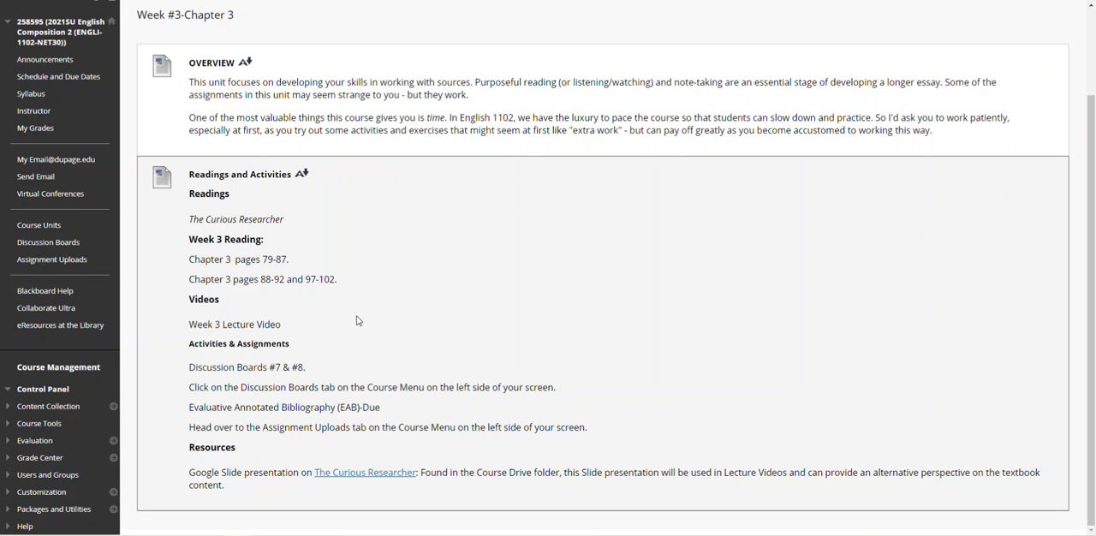
mouse_move(576, 303)
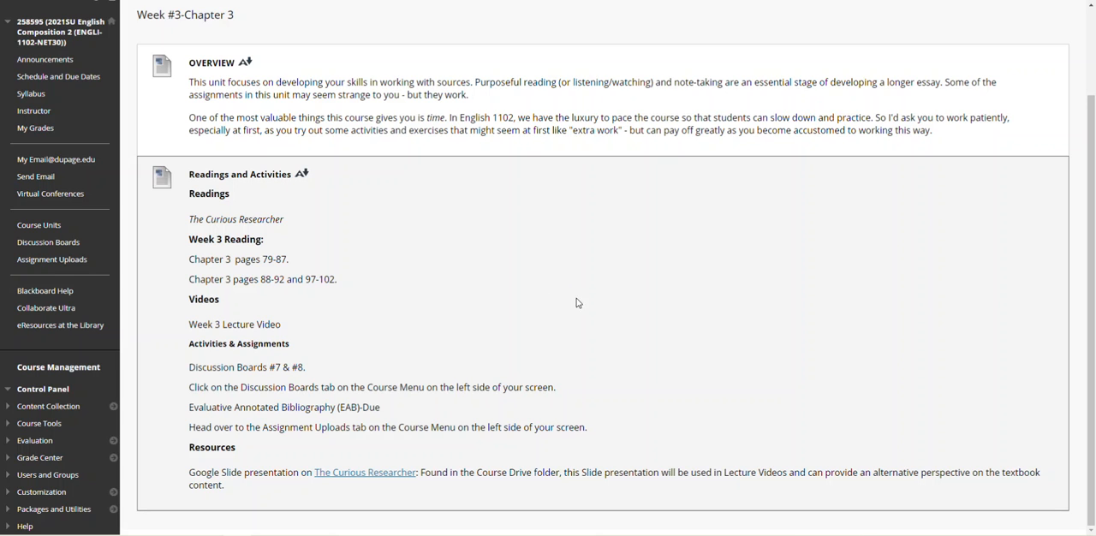